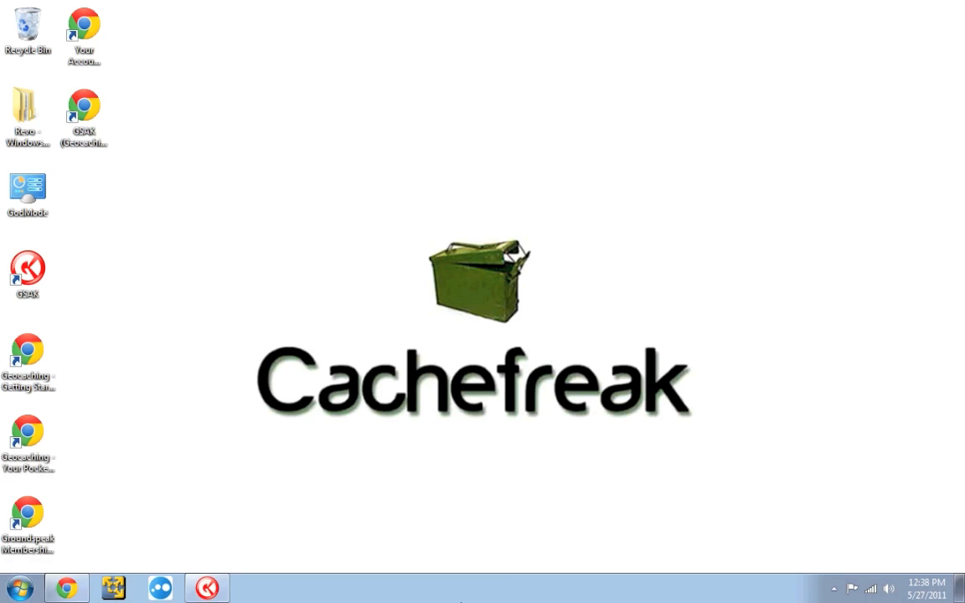
mouse_move(522, 564)
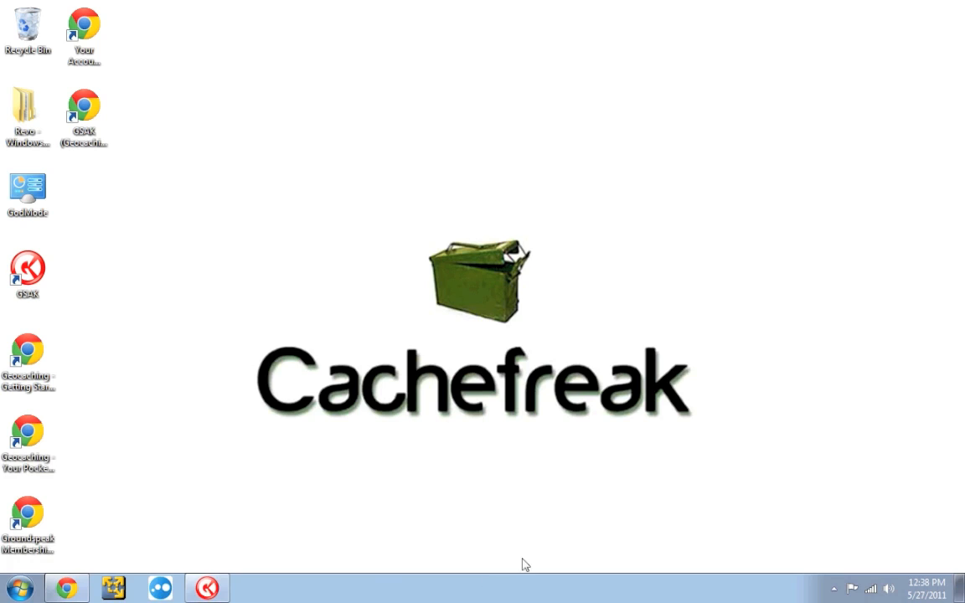
Launch GSAK and load the Default database of 506 caches centred on Home.
left_click(207, 587)
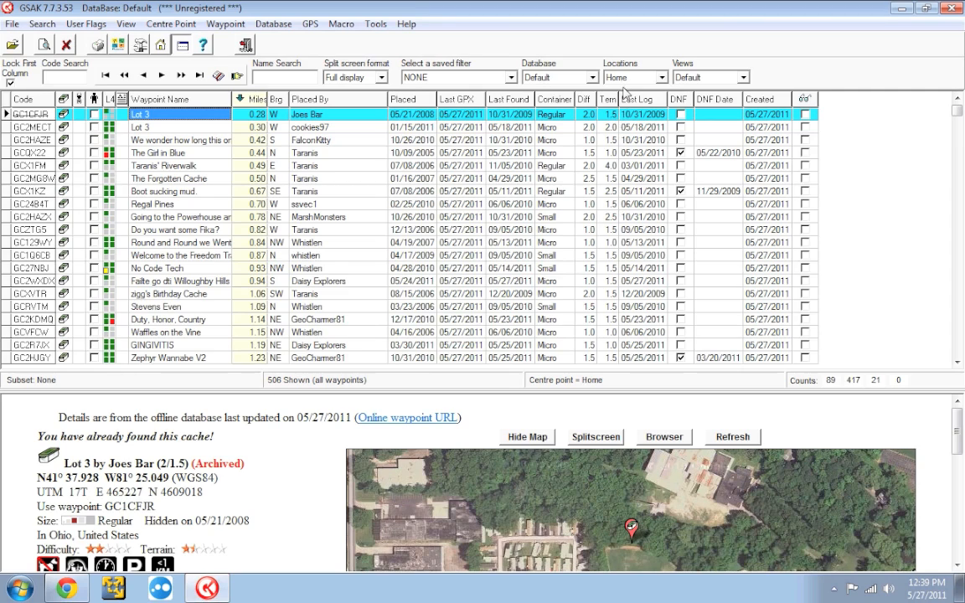
mouse_move(624, 77)
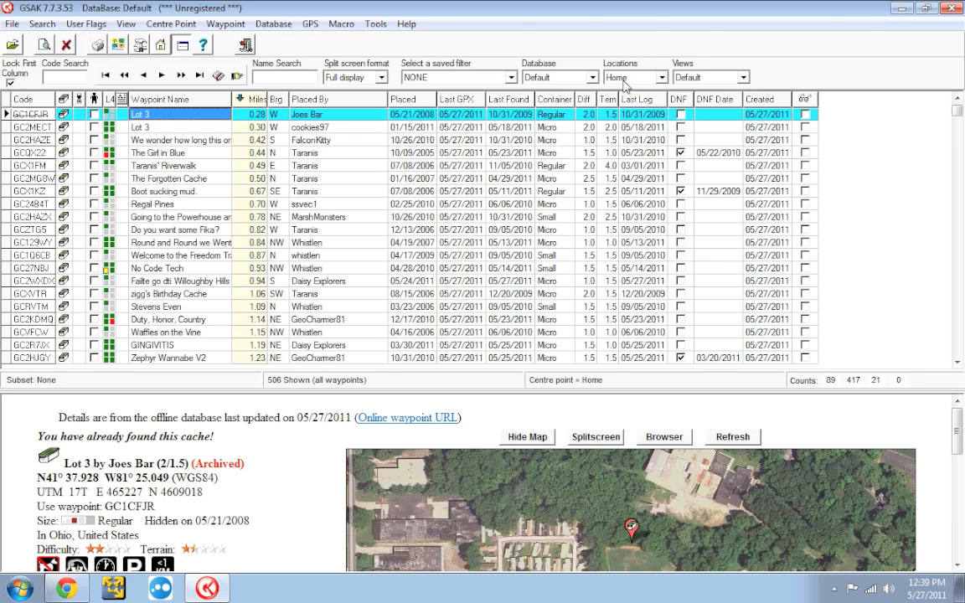
mouse_move(143, 173)
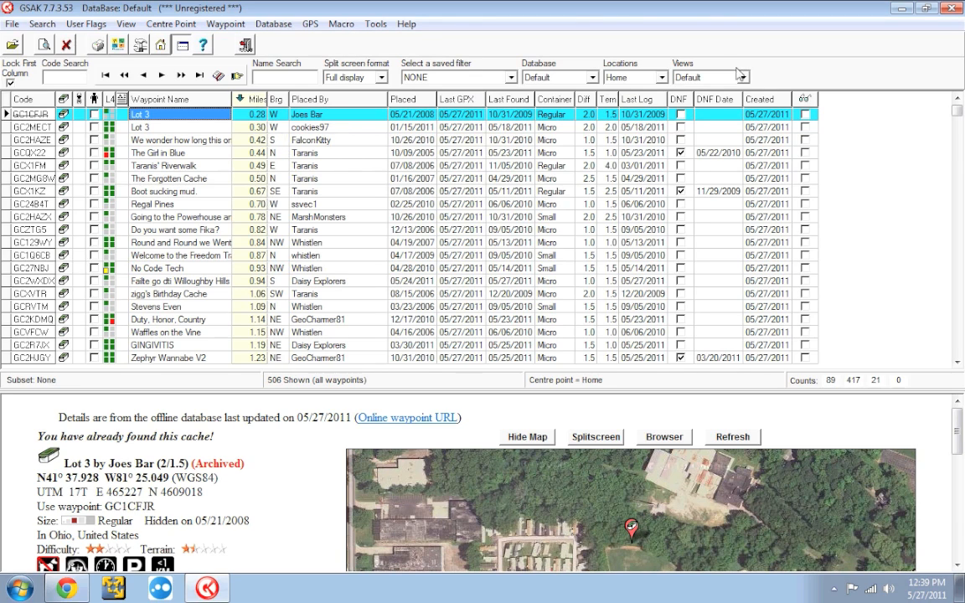
mouse_move(631, 82)
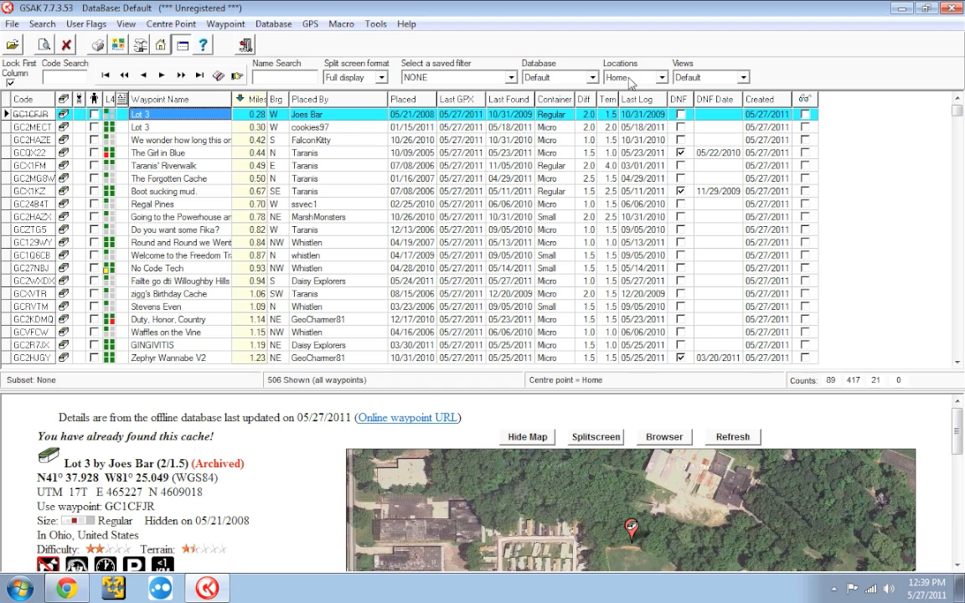
left_click(662, 77)
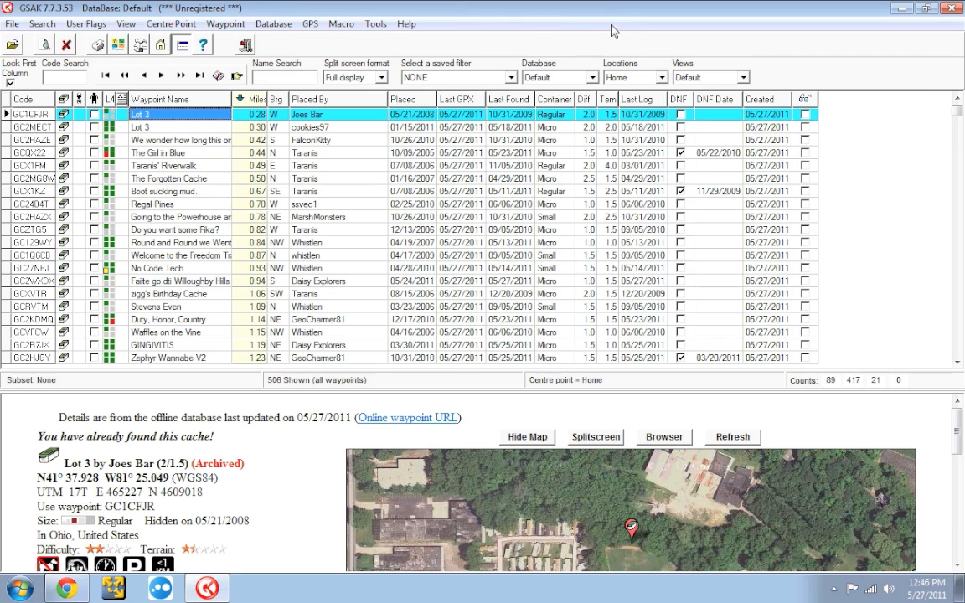
mouse_move(375, 23)
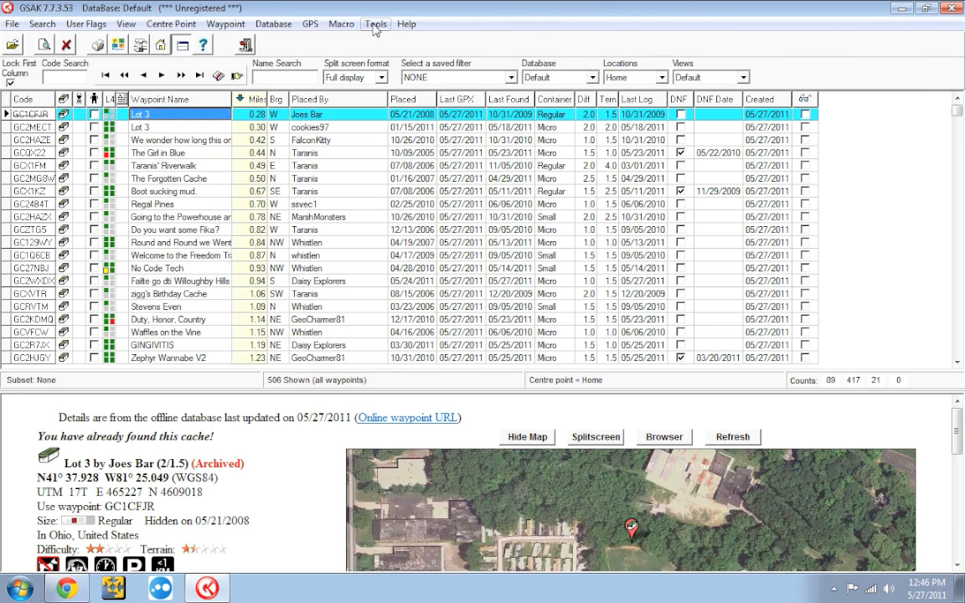
Add a new 'Progressive Field,' line in the Options Locations list.
left_click(375, 24)
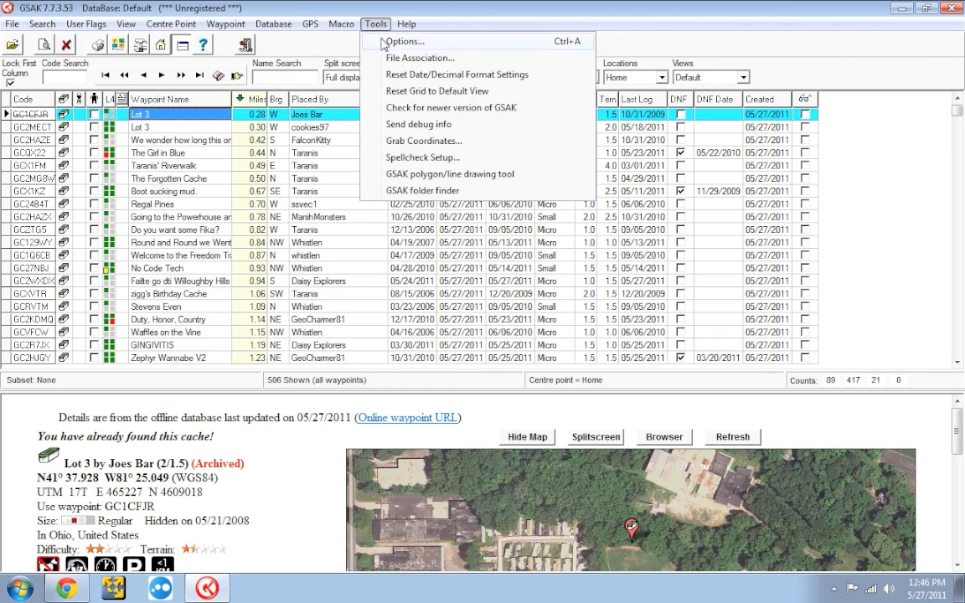
left_click(404, 41)
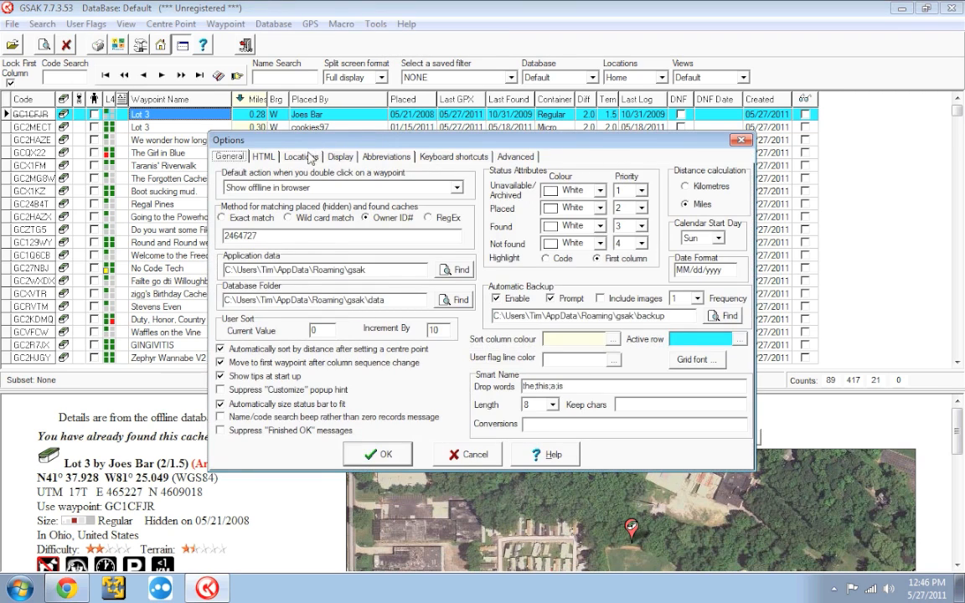
left_click(302, 157)
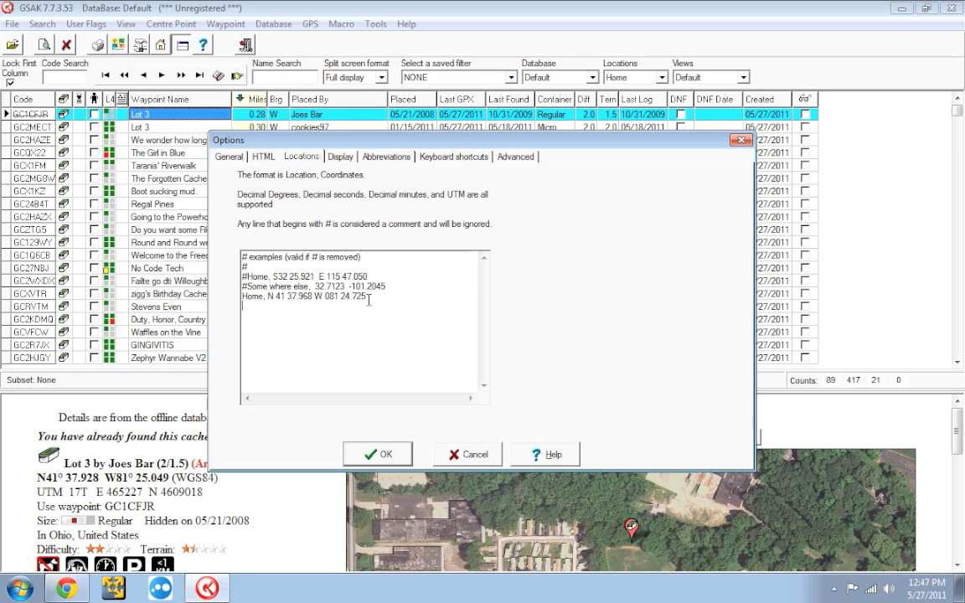
type("P")
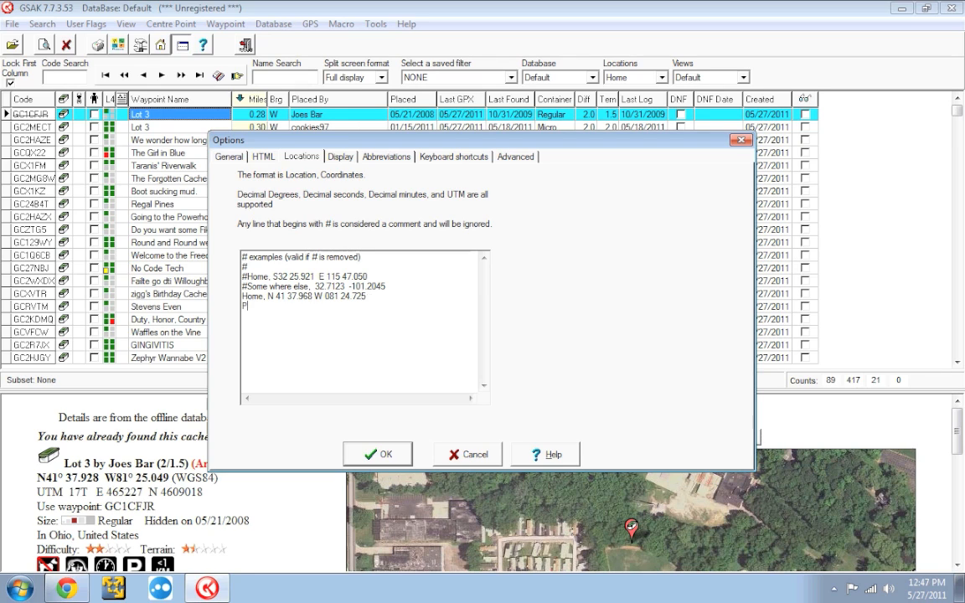
type("rogressive Field")
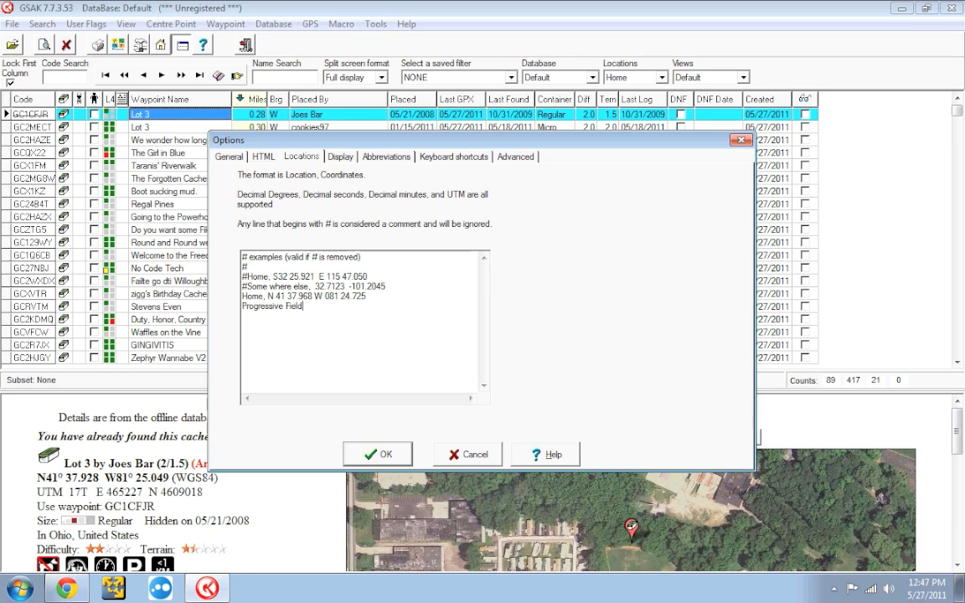
type(",")
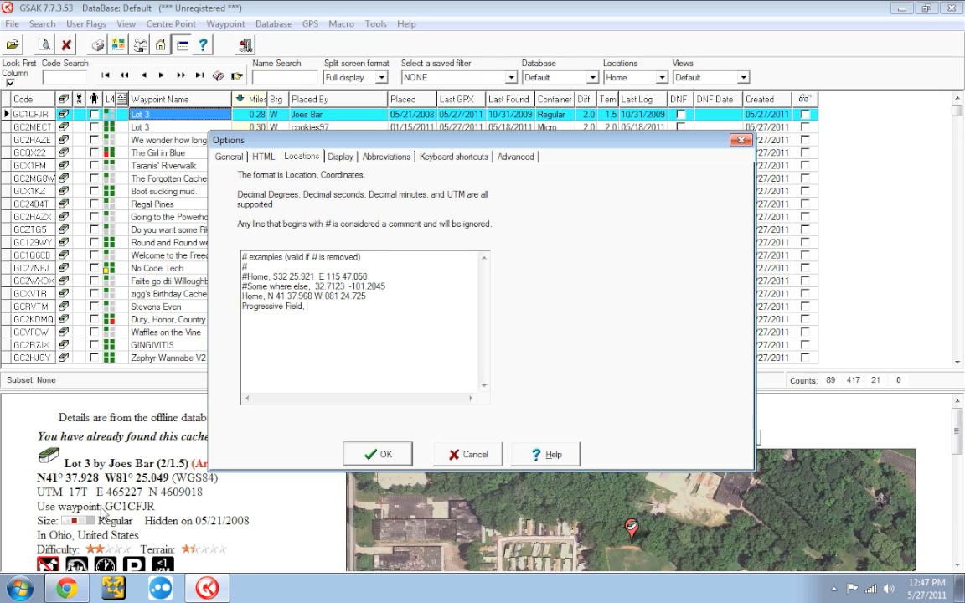
Select Progressive Field's latitude on findlatitudeandlongitude.com.
left_click(66, 587)
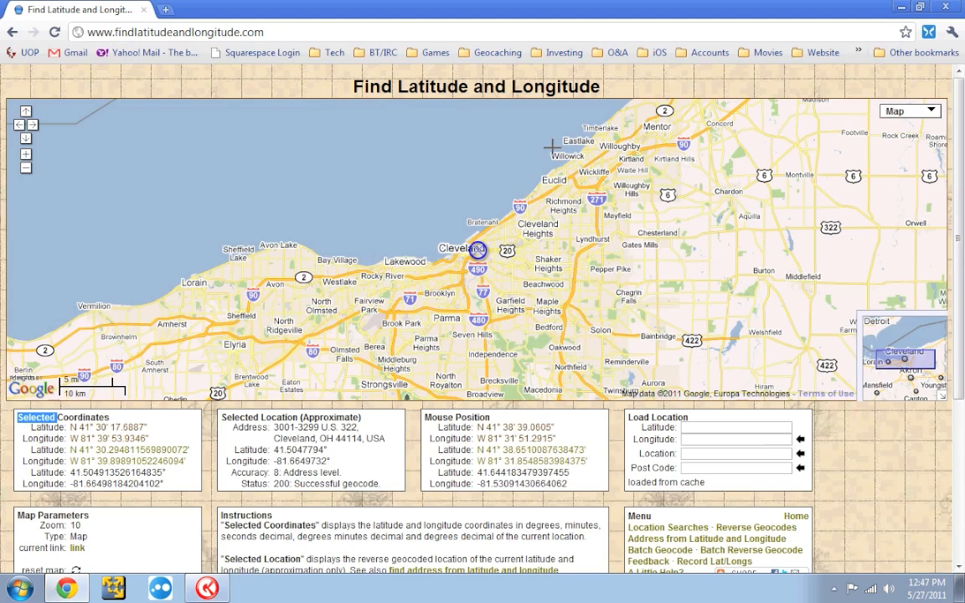
mouse_move(480, 153)
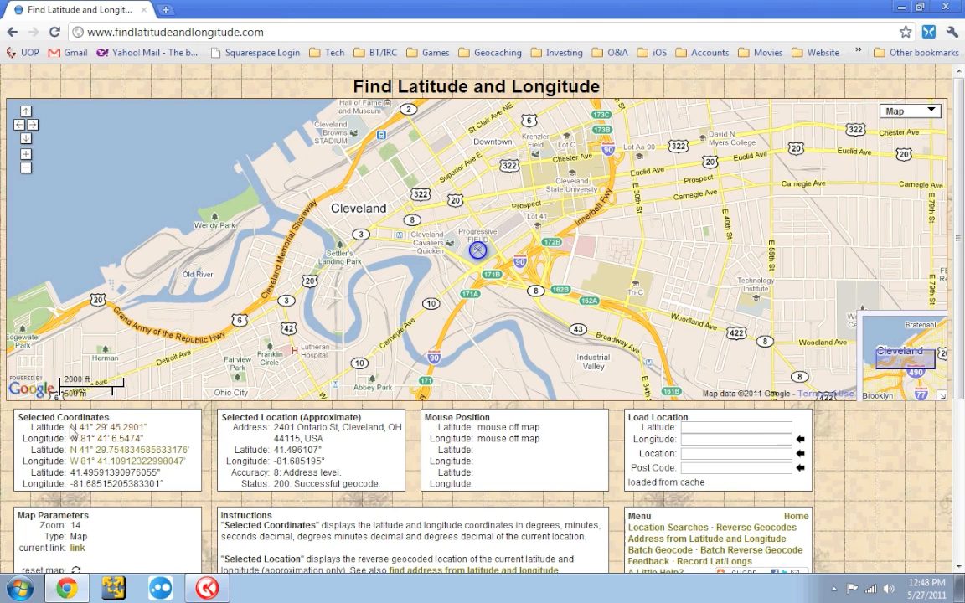
double_click(88, 427)
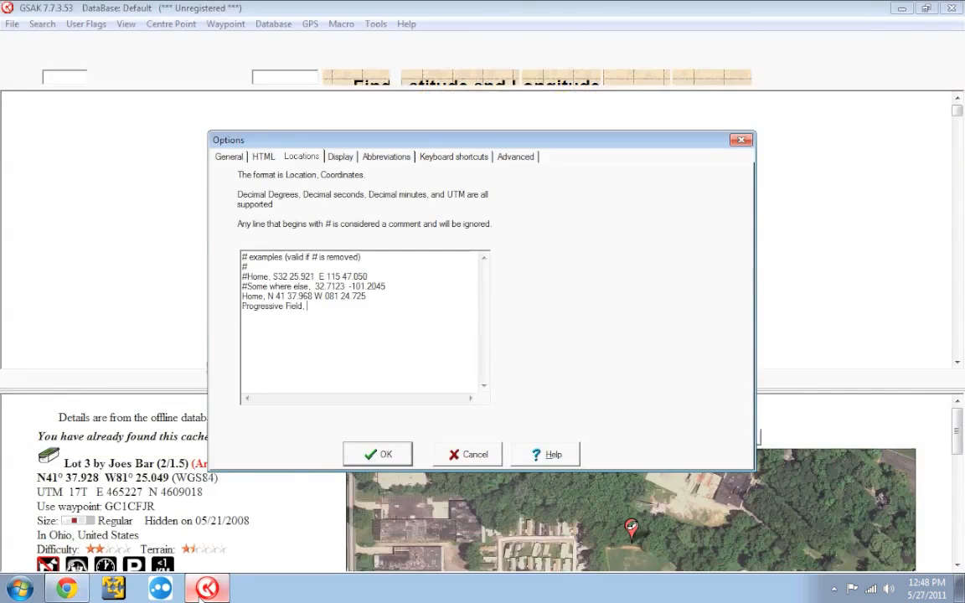
Paste coordinates N 41 29 45.2901 W 81 41 6.5474 and confirm Options.
right_click(306, 305)
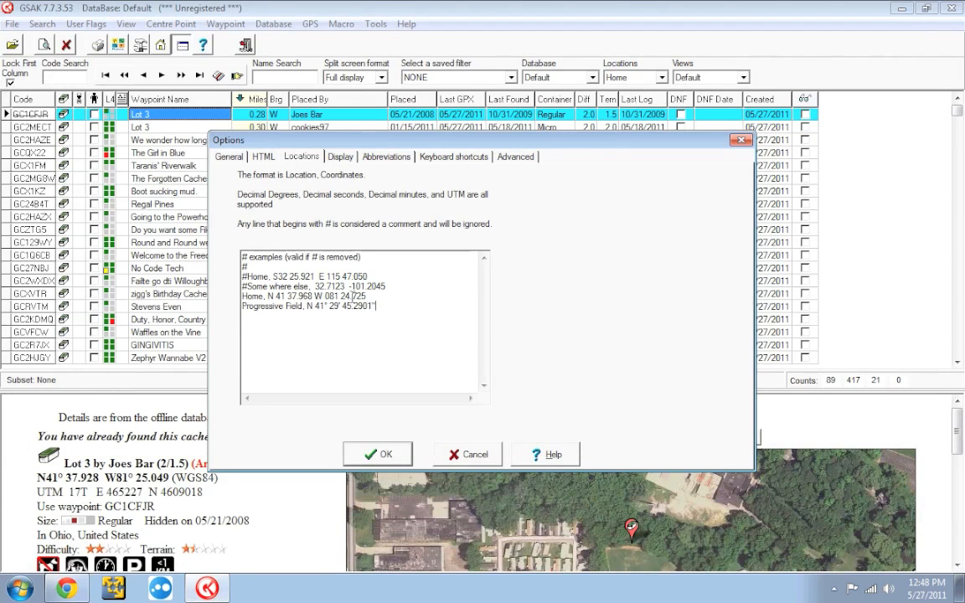
mouse_move(416, 296)
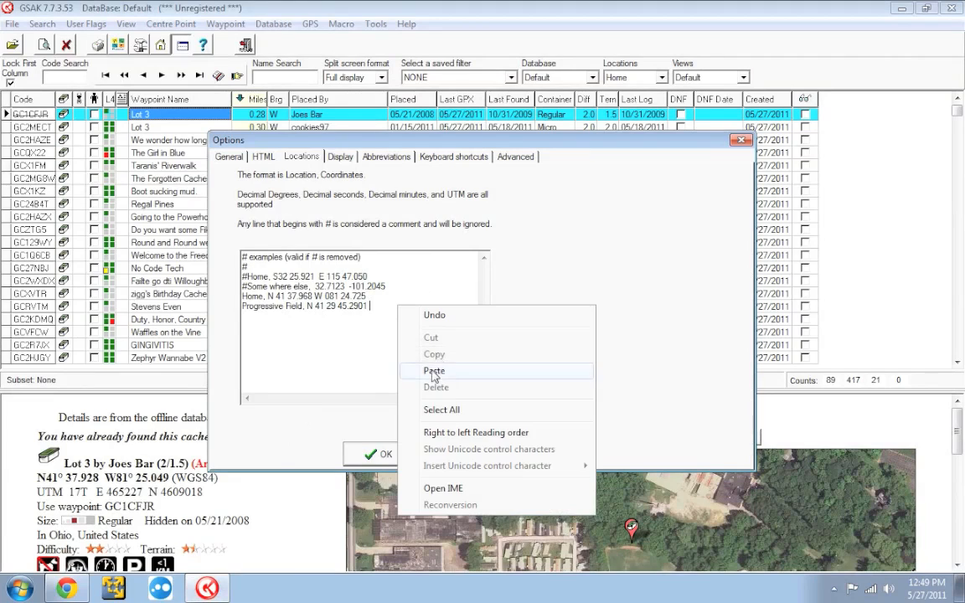
left_click(434, 371)
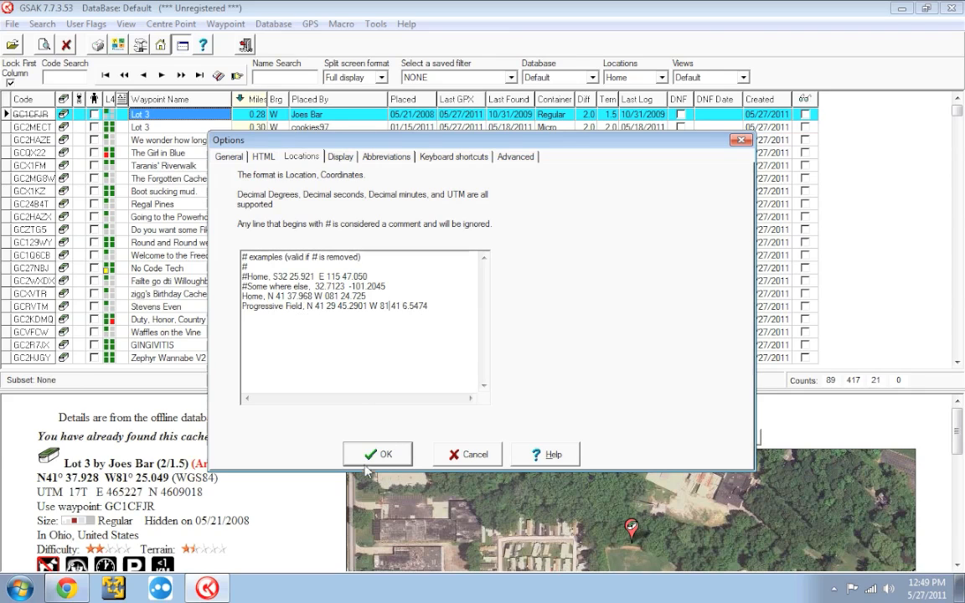
left_click(378, 453)
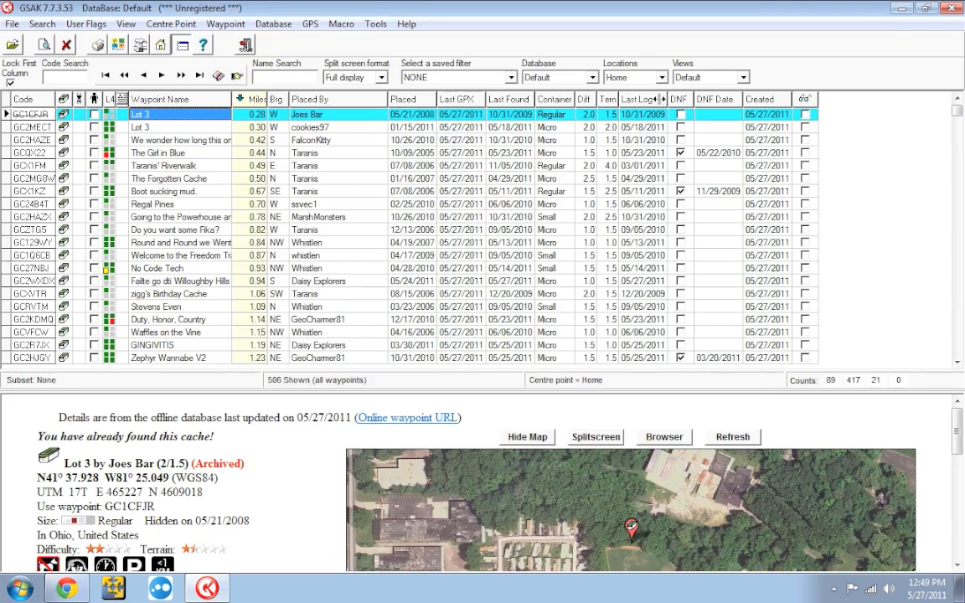
Choose Progressive Field from the toolbar Locations dropdown as the centre point.
left_click(660, 78)
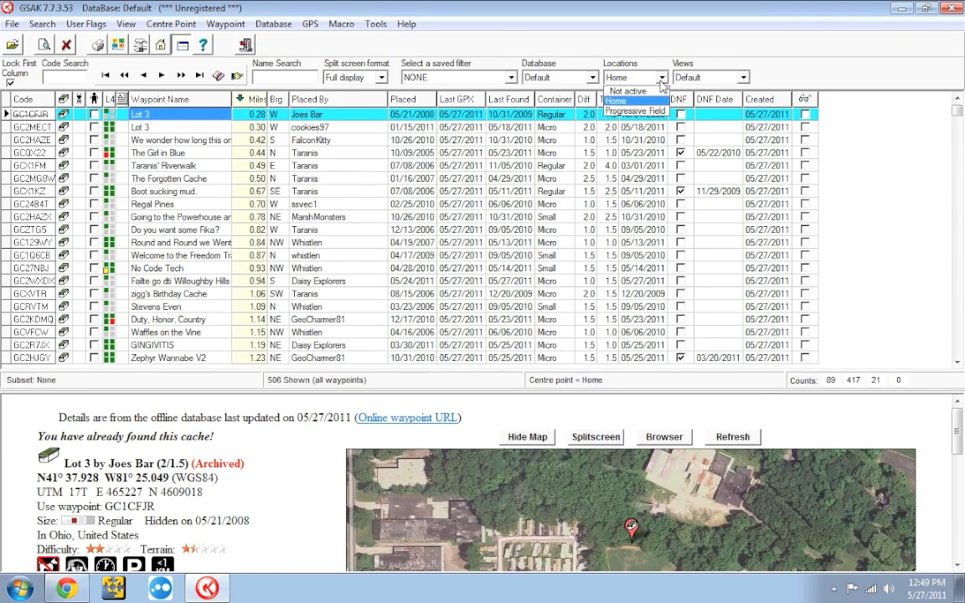
mouse_move(661, 86)
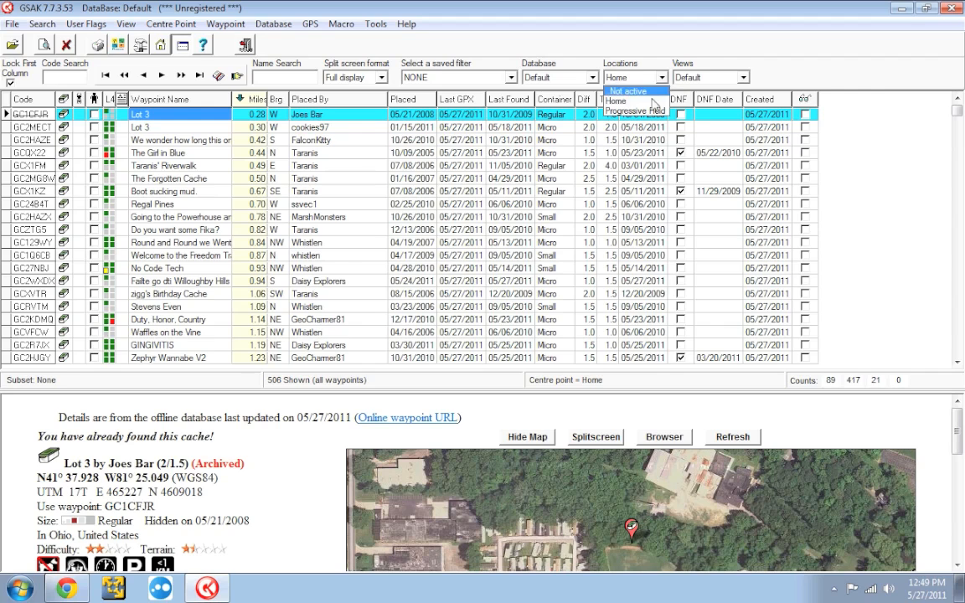
left_click(635, 112)
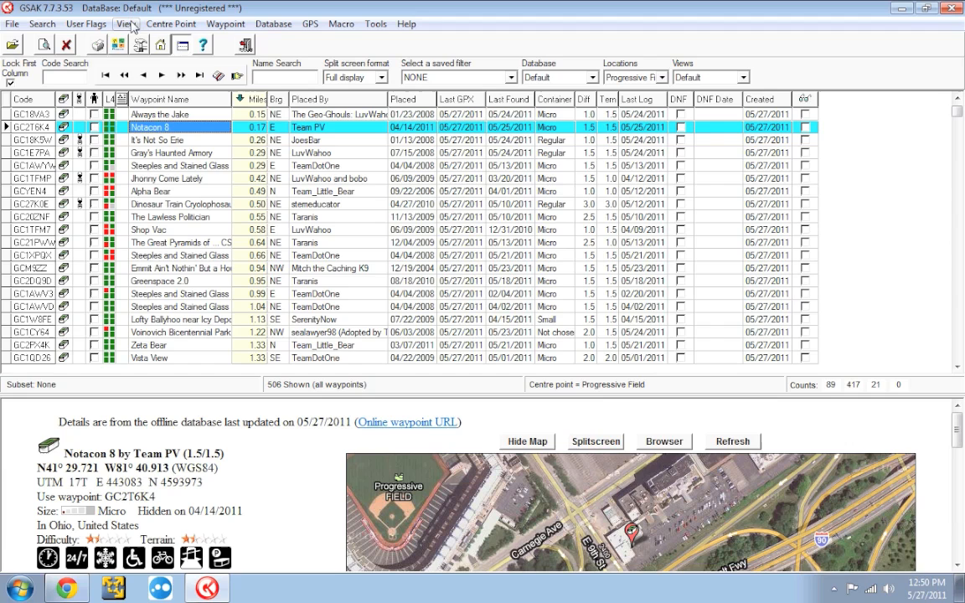
Expand the grid and rearrange the Last Found and DNF columns.
left_click(125, 24)
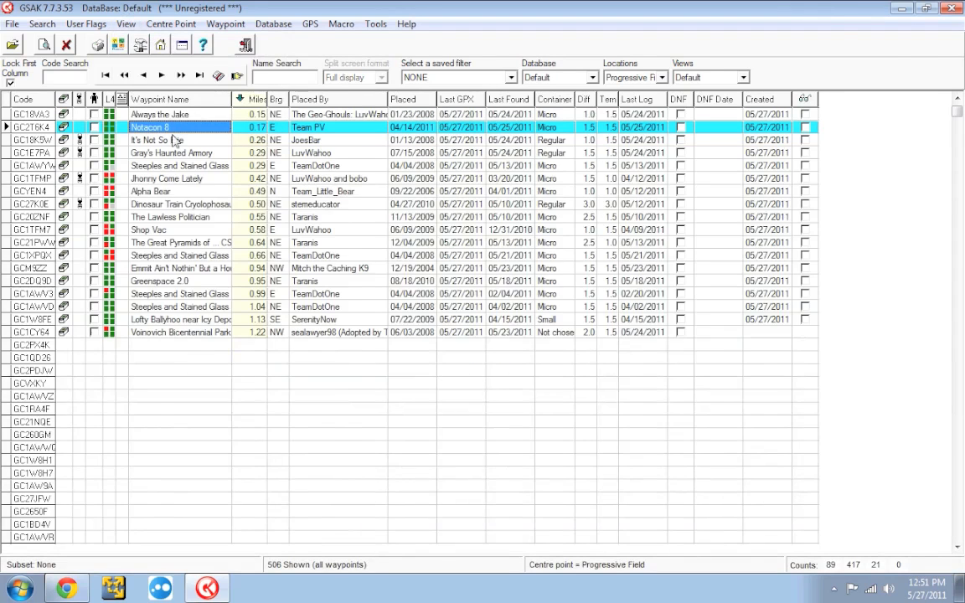
scroll("down", 3)
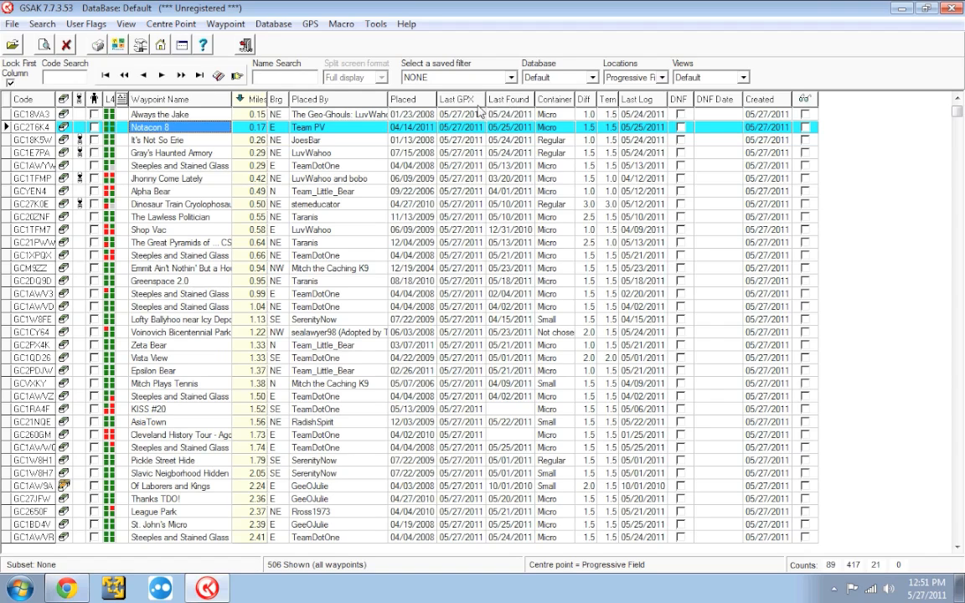
mouse_move(477, 109)
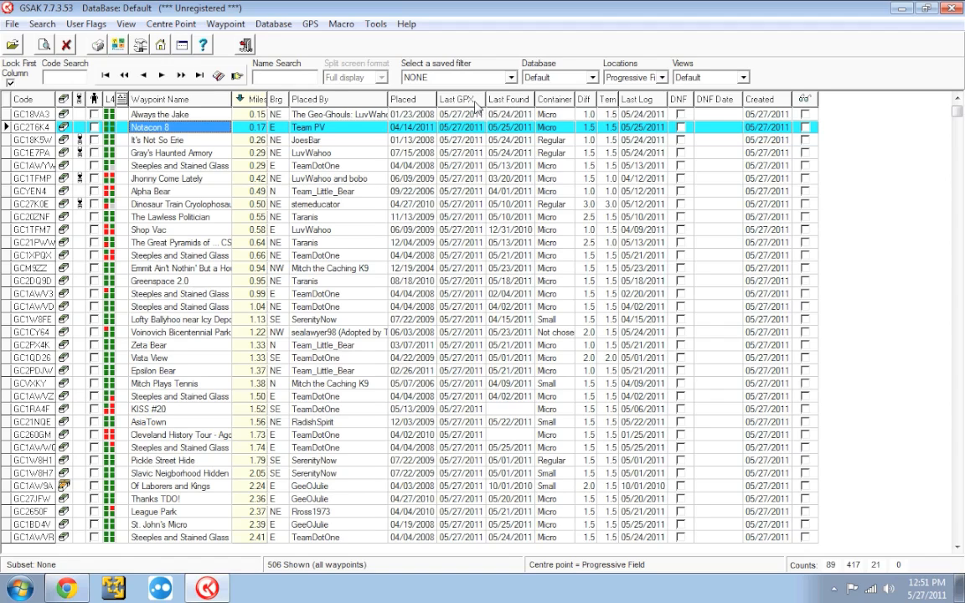
mouse_move(459, 99)
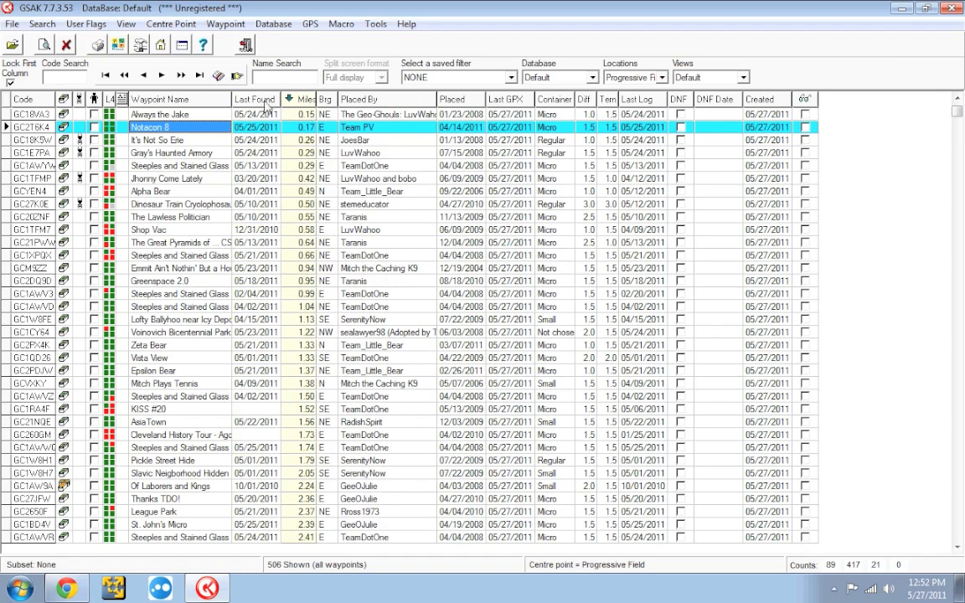
mouse_move(370, 107)
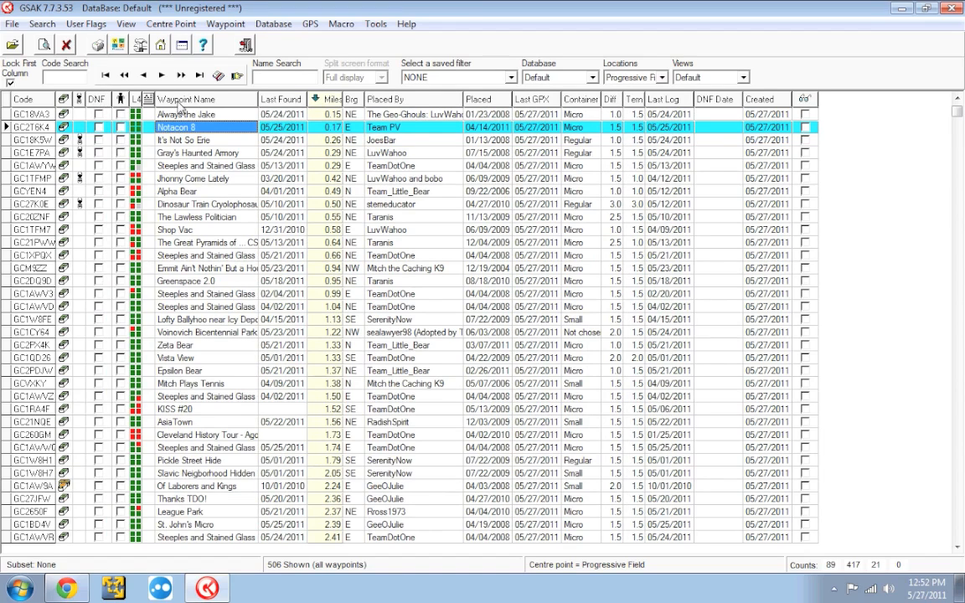
mouse_move(216, 159)
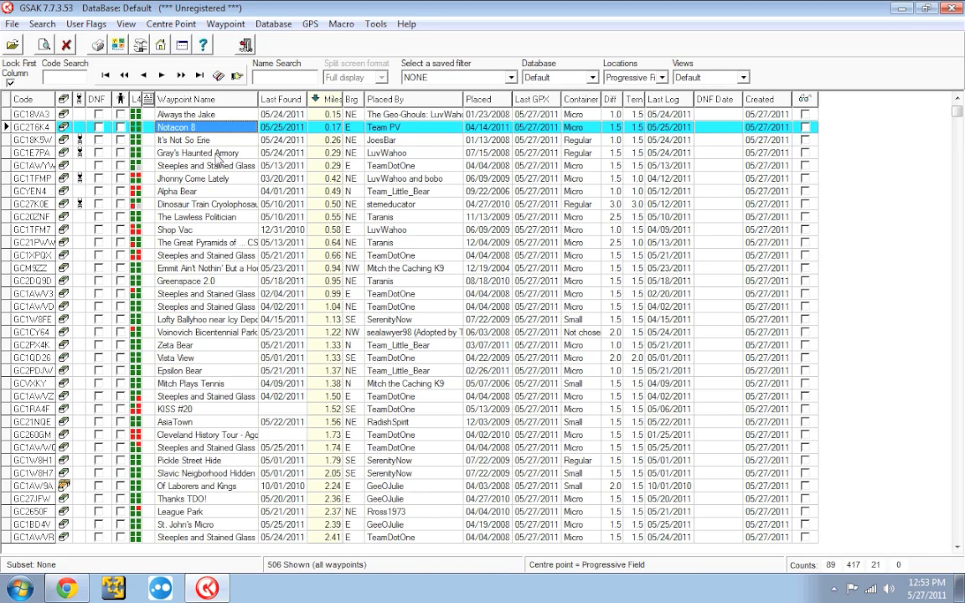
mouse_move(528, 165)
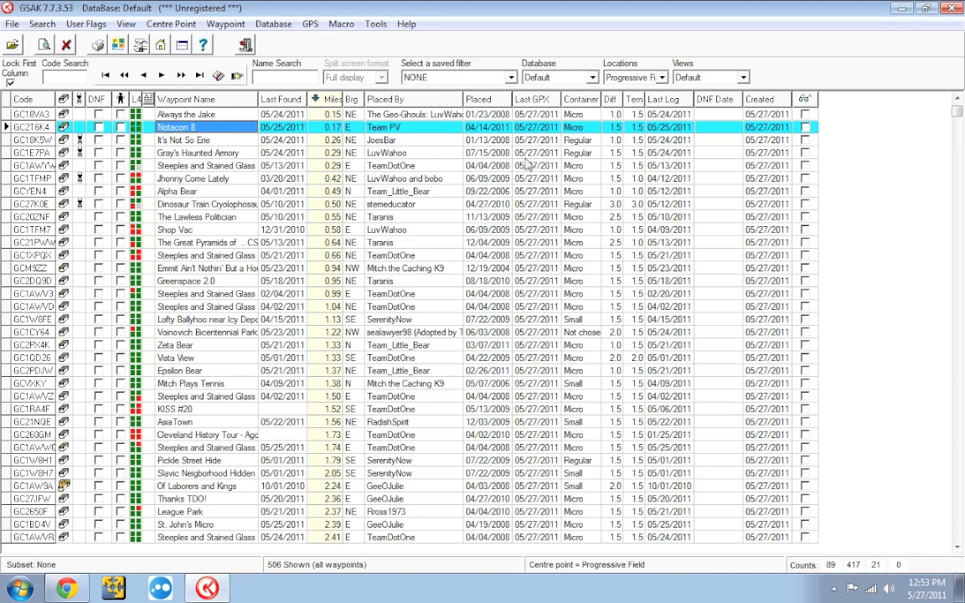
mouse_move(719, 114)
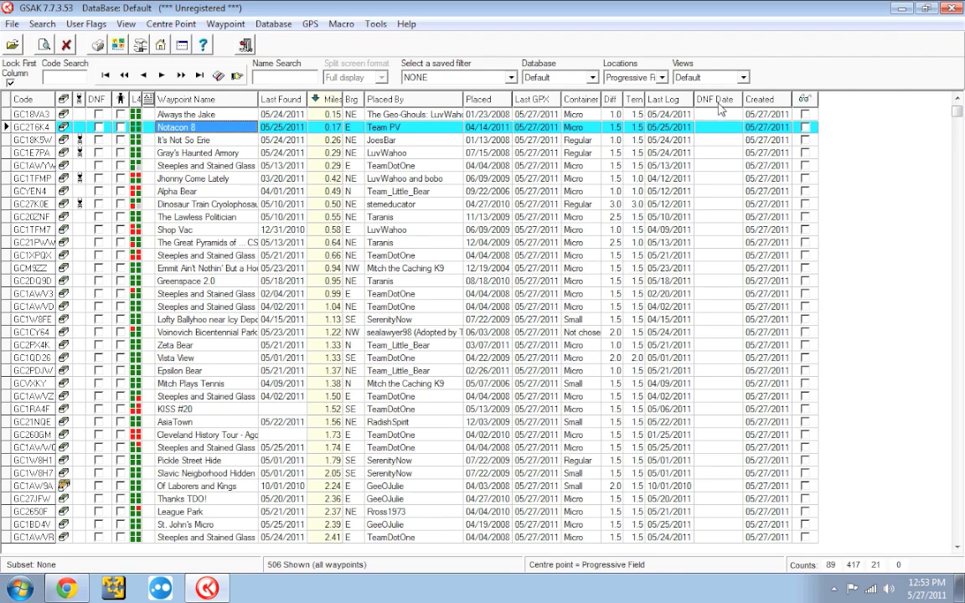
mouse_move(356, 195)
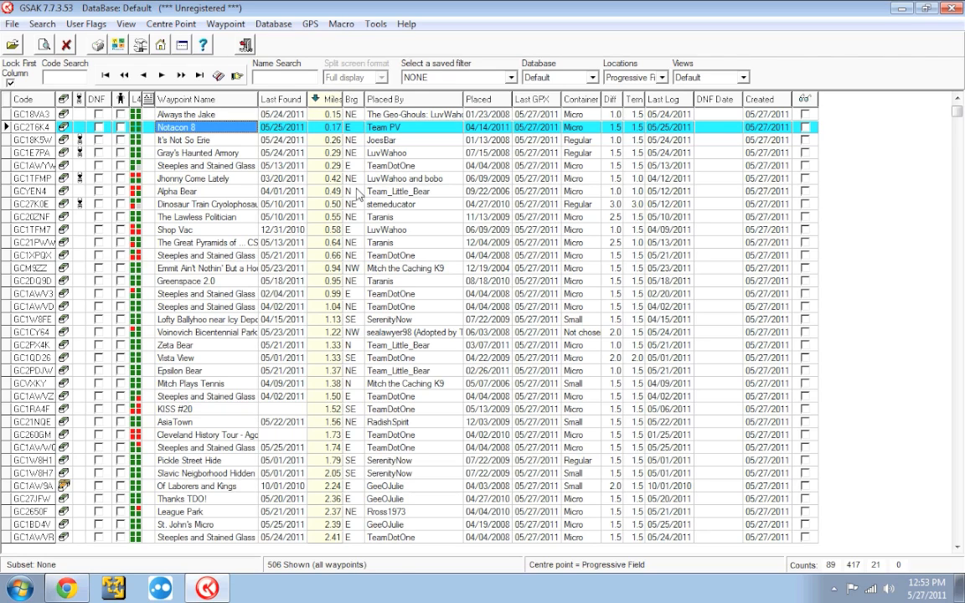
mouse_move(285, 130)
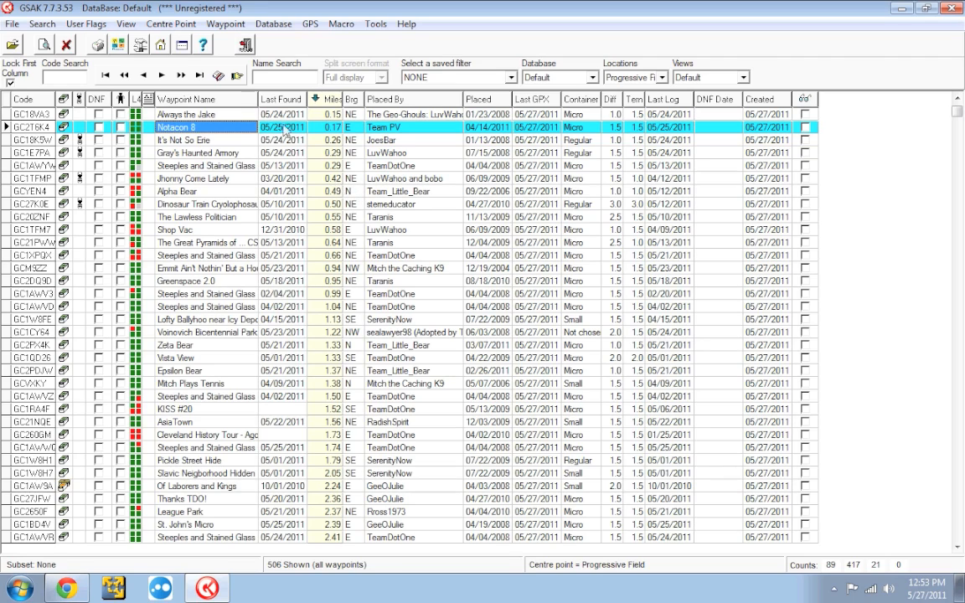
left_click(126, 23)
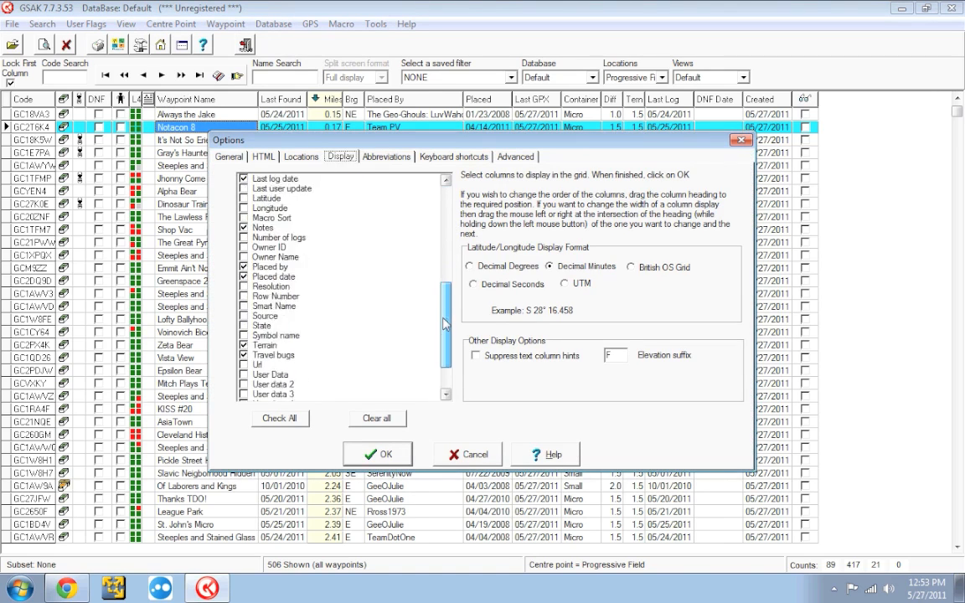
Untick Did Not Find date and Did Not Find status in Display options.
scroll("down", 3)
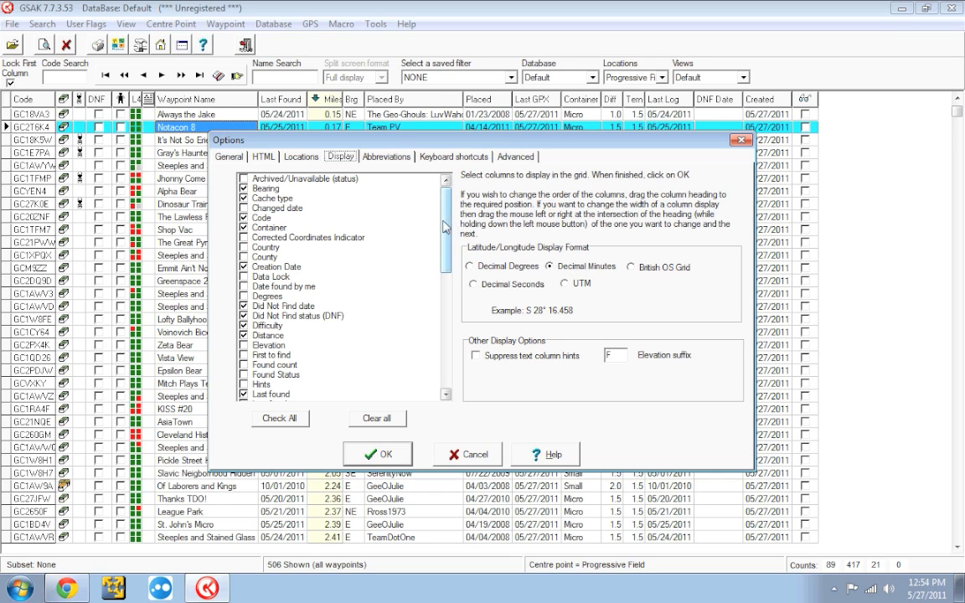
scroll("down", 3)
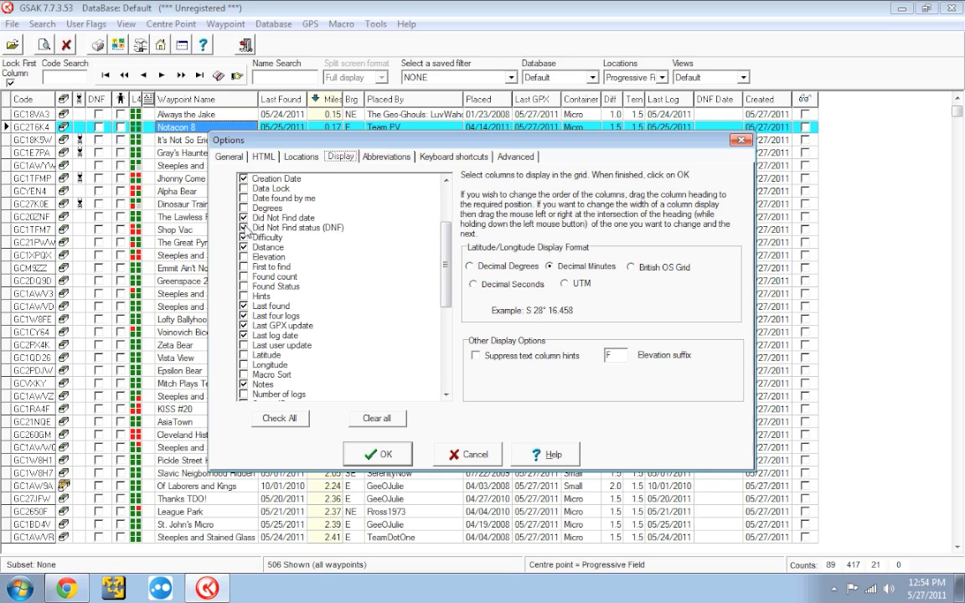
left_click(285, 217)
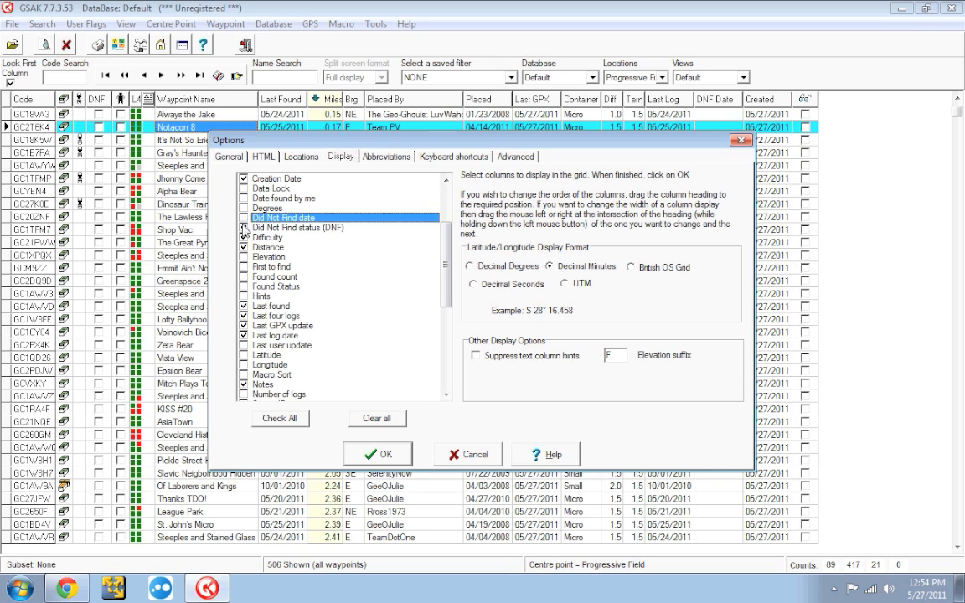
left_click(301, 227)
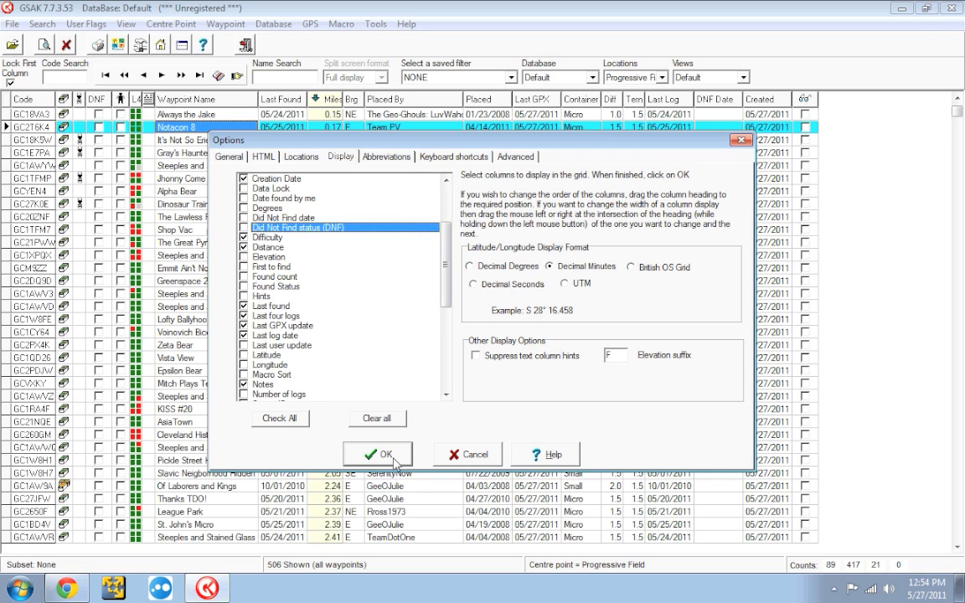
left_click(377, 453)
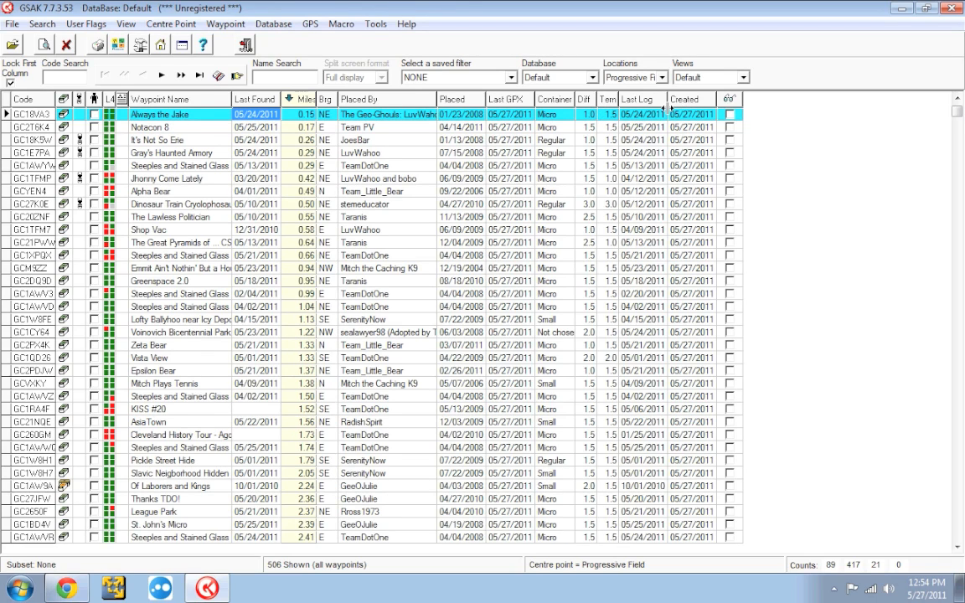
Choose View > Add/Remove Columns to show the column list.
left_click(163, 115)
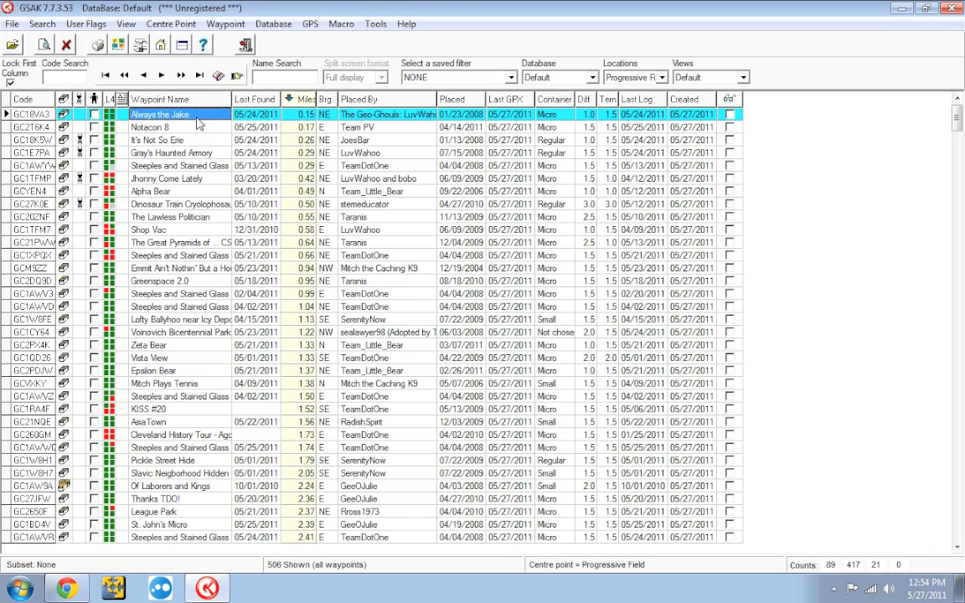
mouse_move(126, 31)
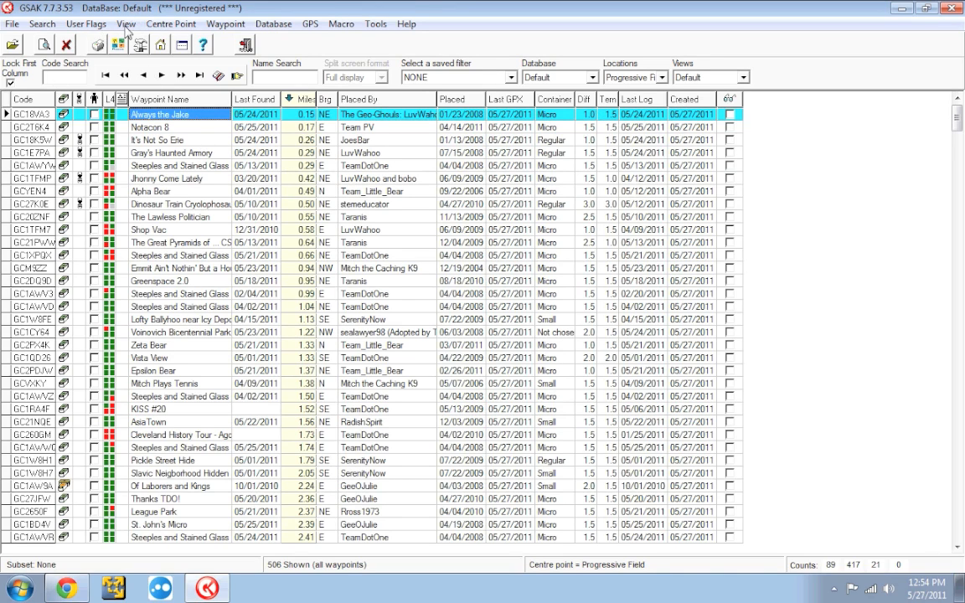
left_click(126, 24)
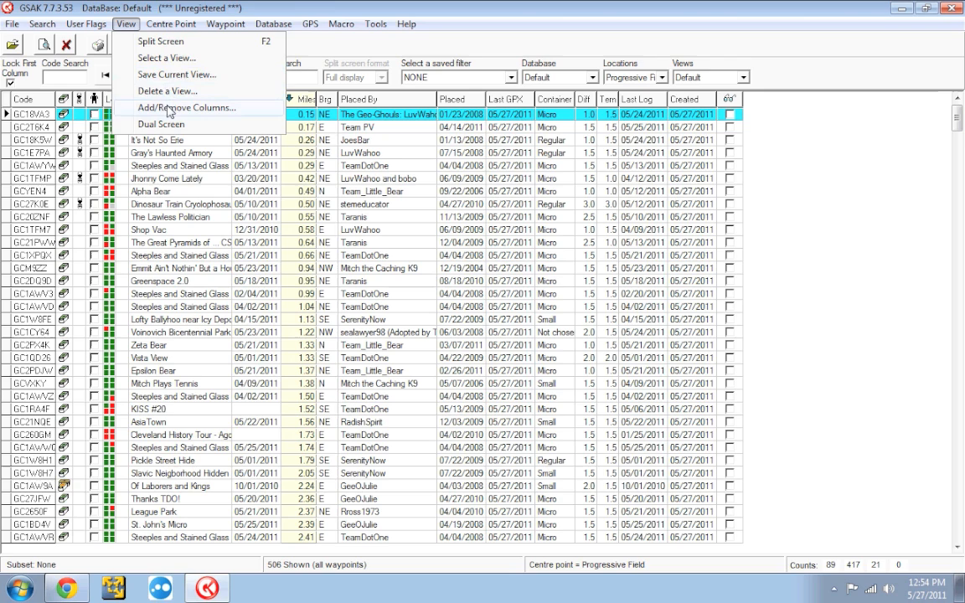
left_click(181, 107)
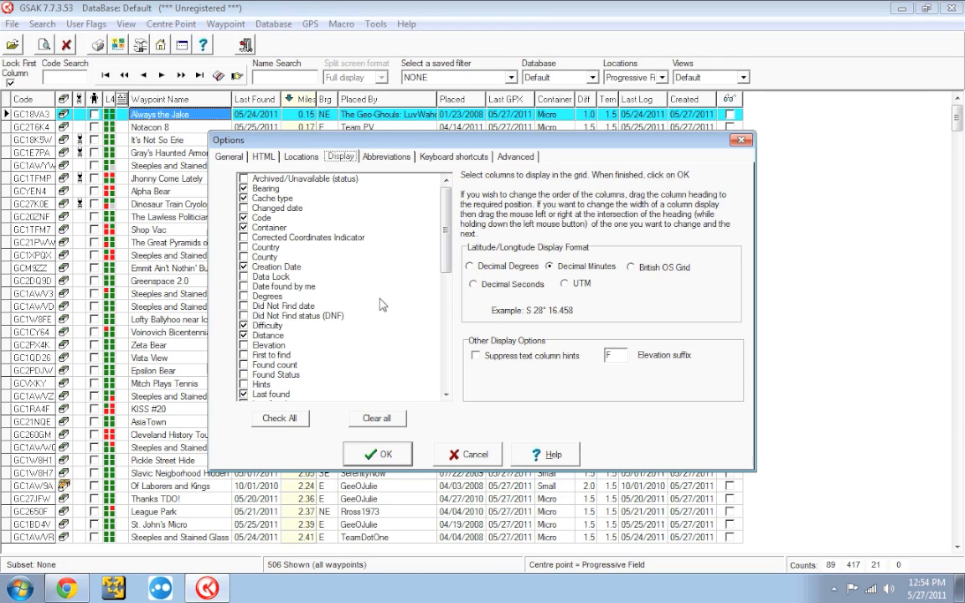
Clear all columns, then tick Code, Distance and Container and apply.
left_click(377, 418)
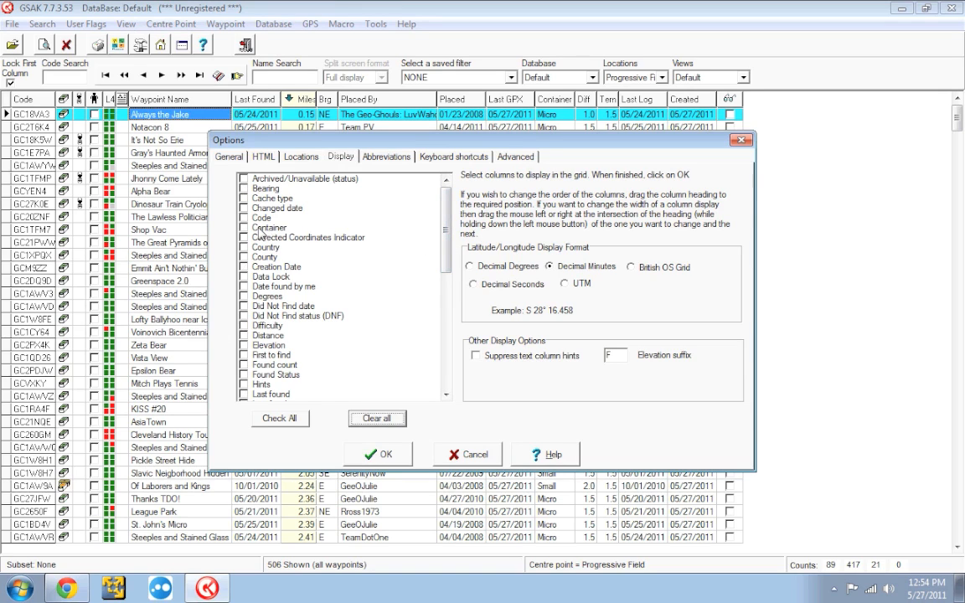
left_click(245, 217)
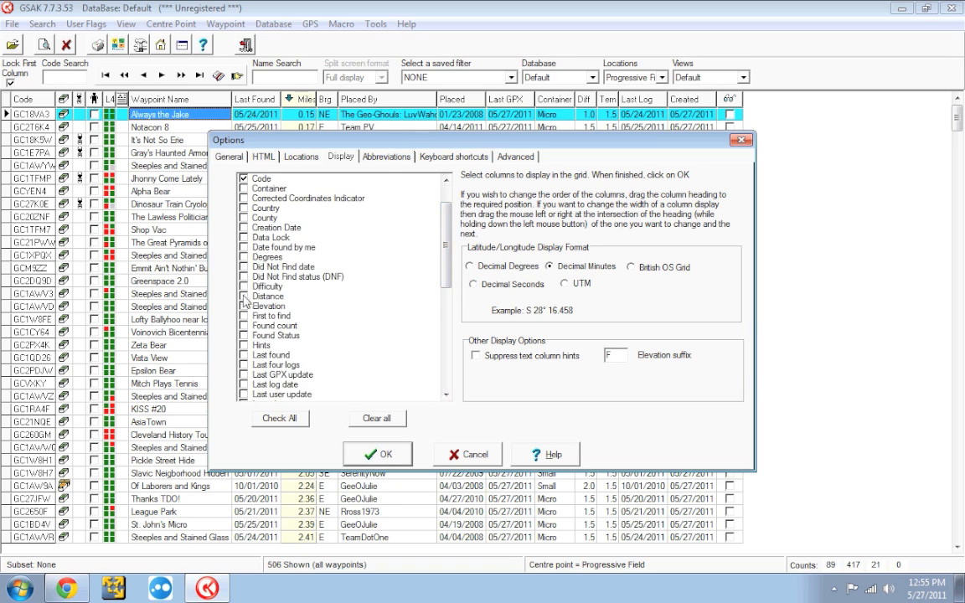
left_click(268, 296)
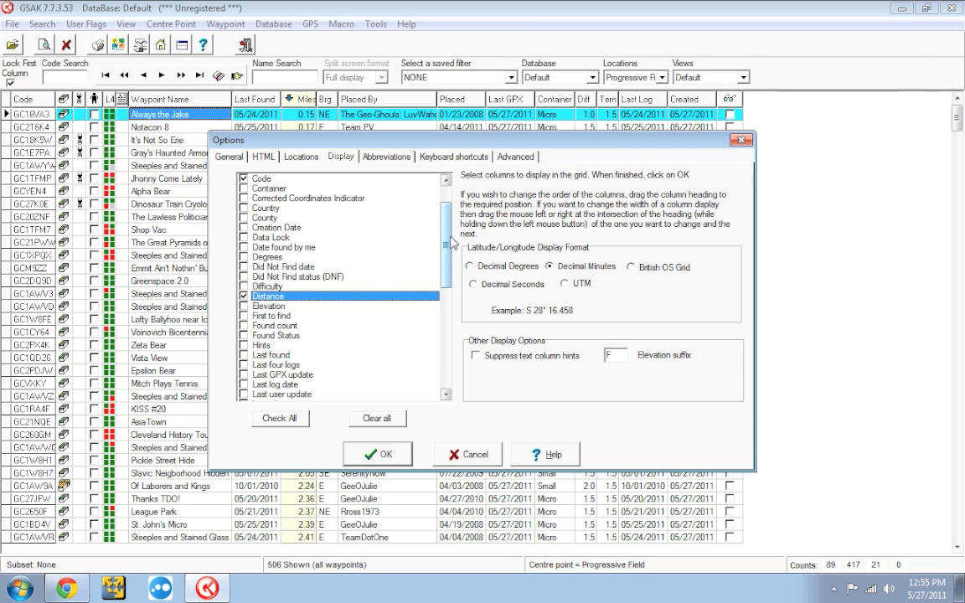
mouse_move(341, 237)
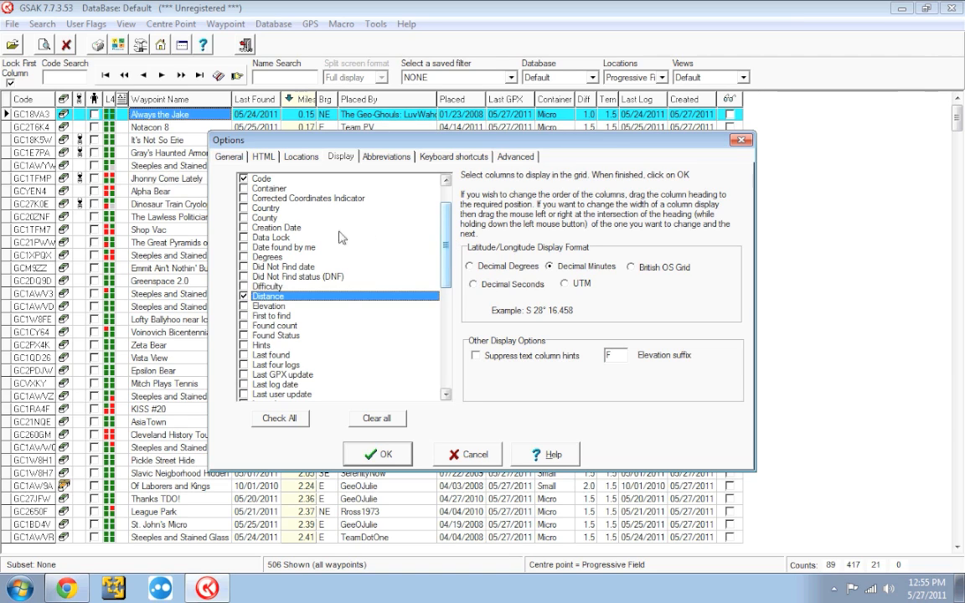
left_click(270, 189)
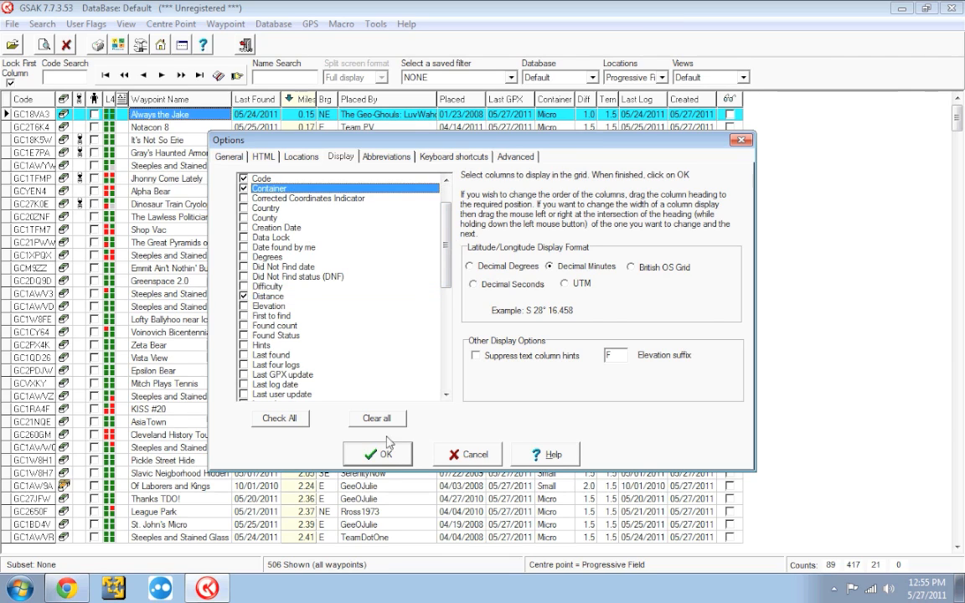
left_click(377, 453)
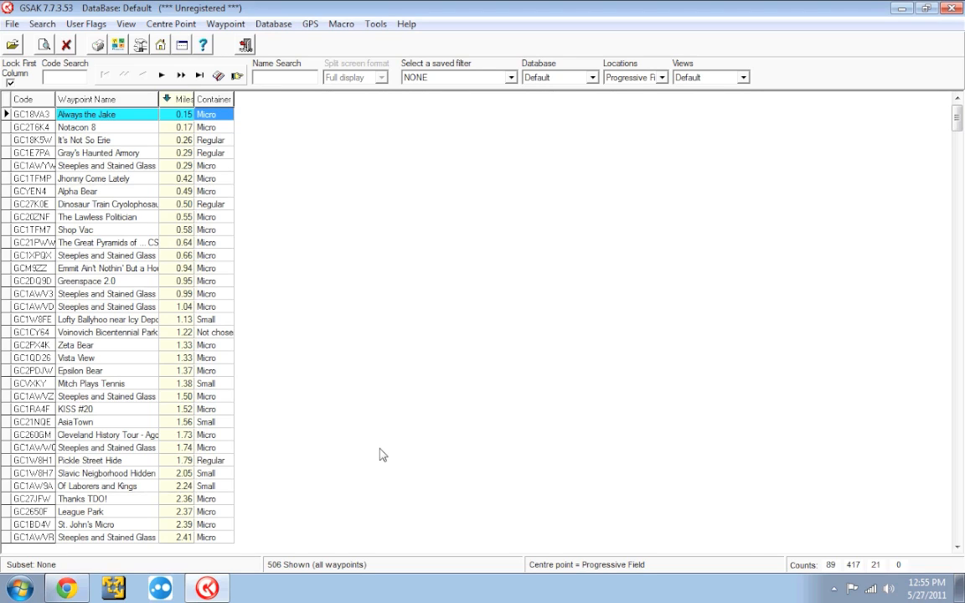
mouse_move(277, 300)
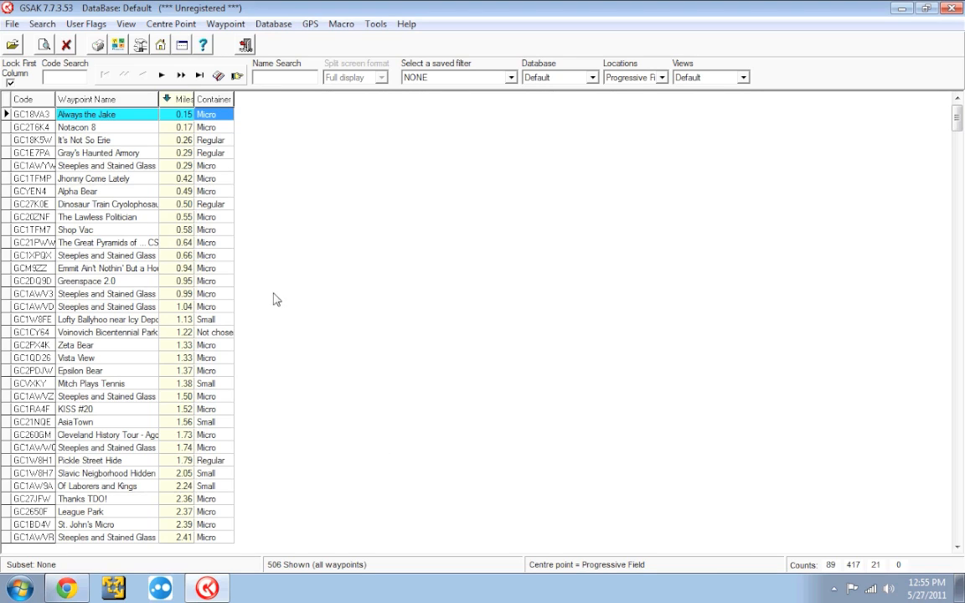
mouse_move(126, 24)
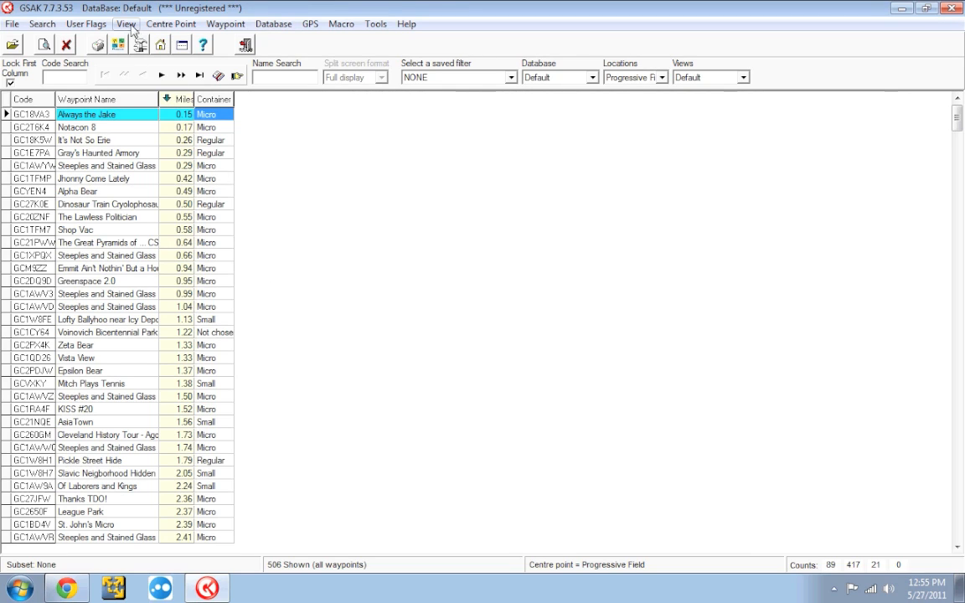
Save the current column layout as the view 'Basic'.
left_click(125, 23)
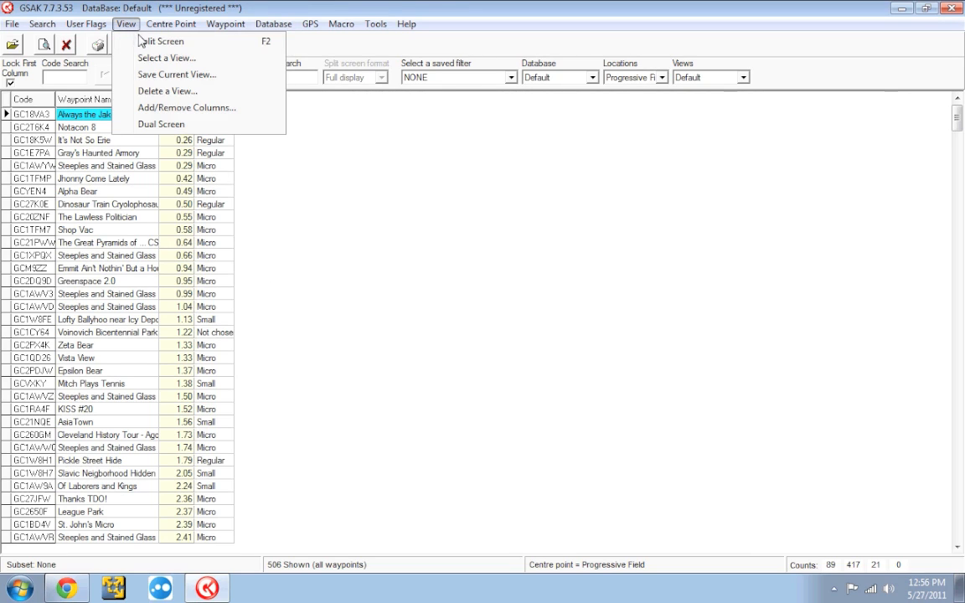
mouse_move(176, 75)
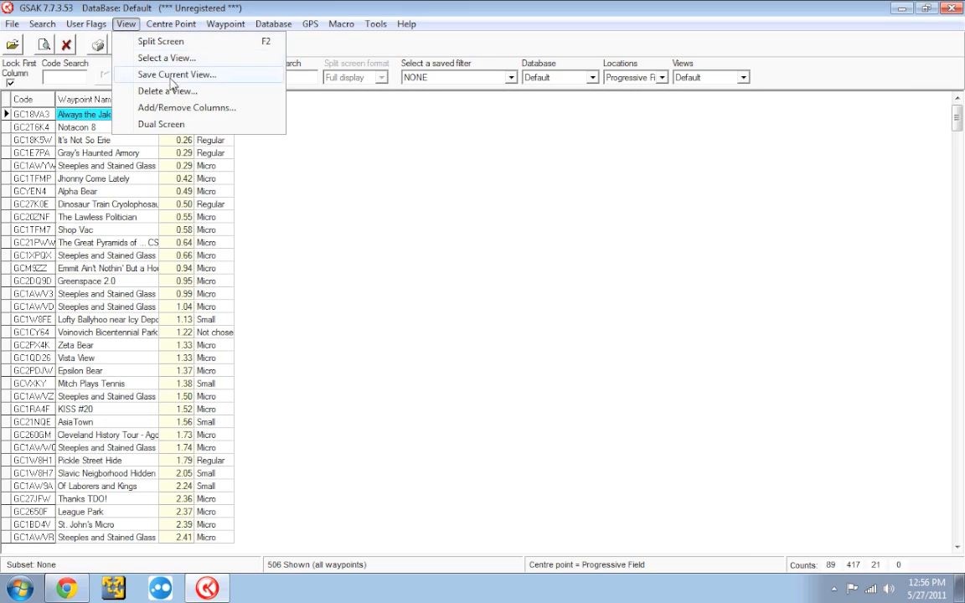
left_click(176, 75)
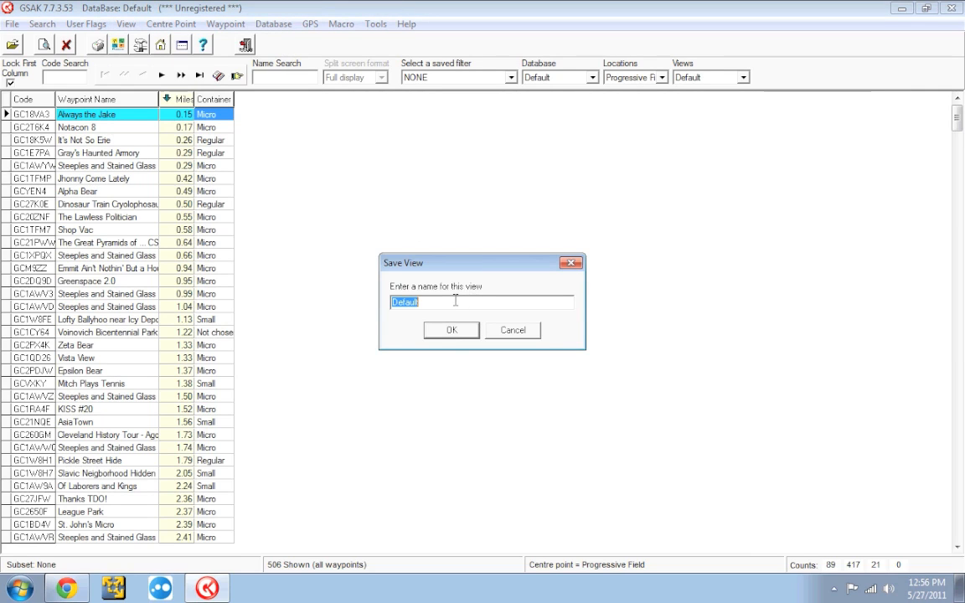
type("Basic")
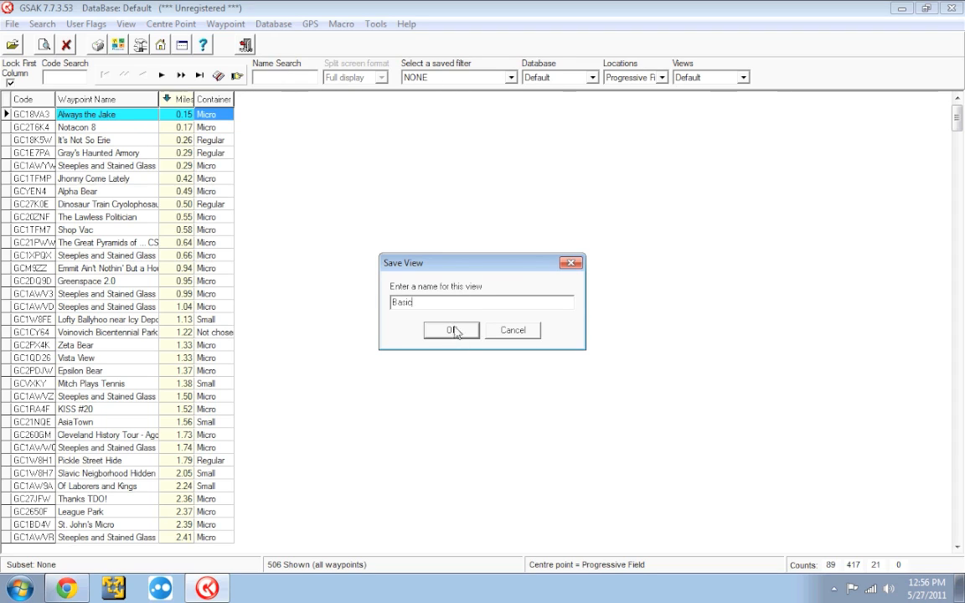
left_click(450, 329)
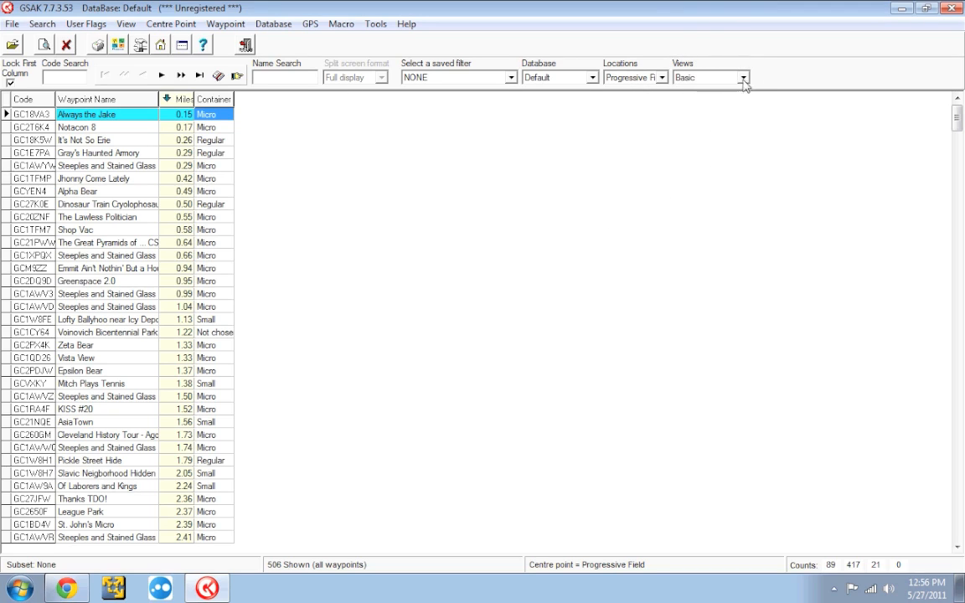
Switch the grid to the Default view, back to Basic, then bring up Display options.
left_click(741, 78)
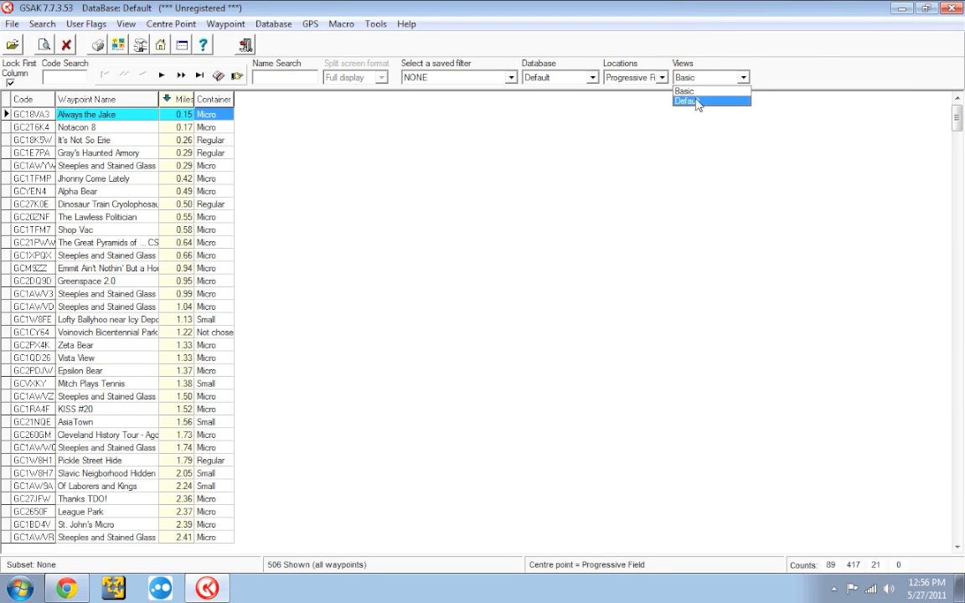
left_click(688, 101)
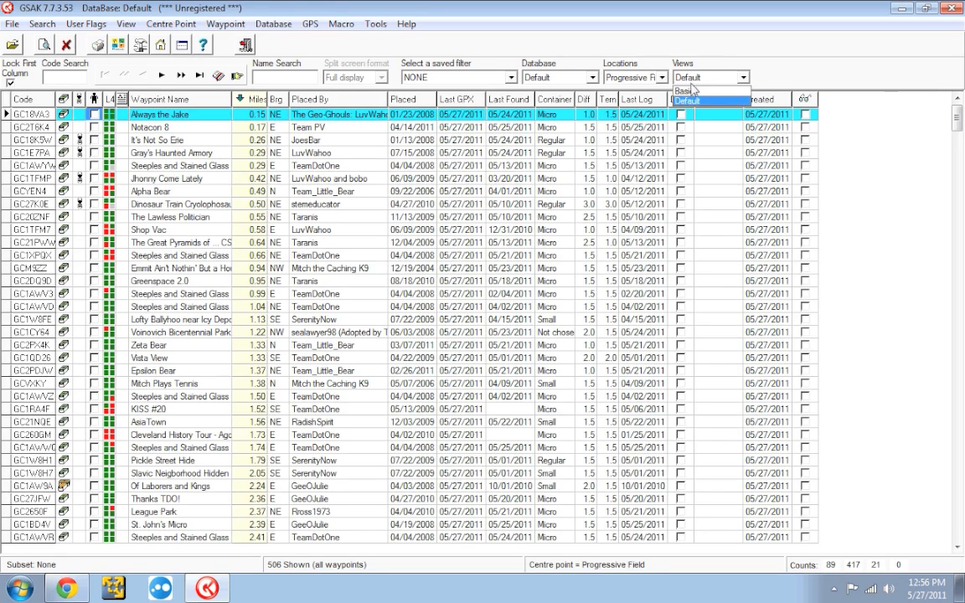
left_click(686, 100)
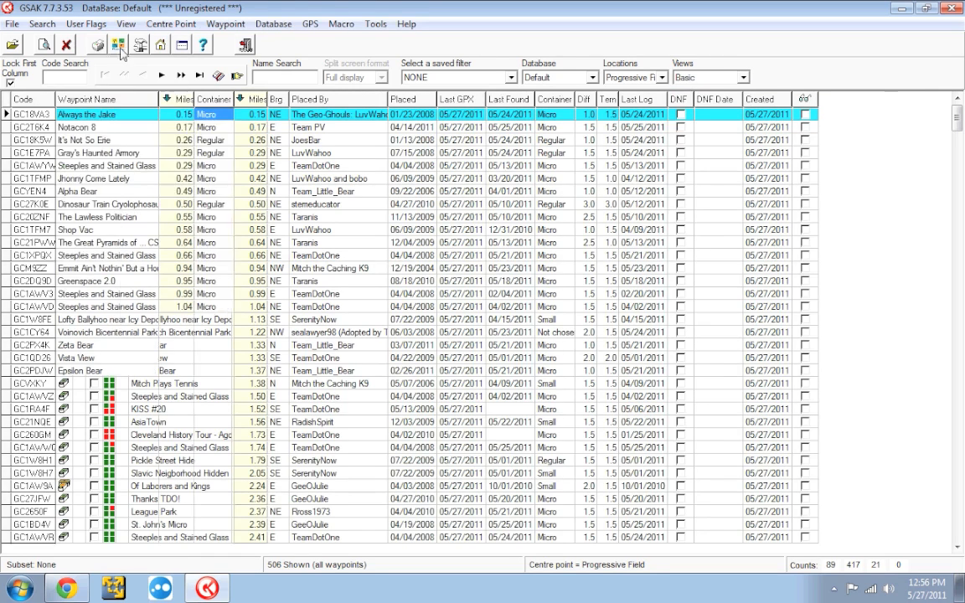
left_click(127, 23)
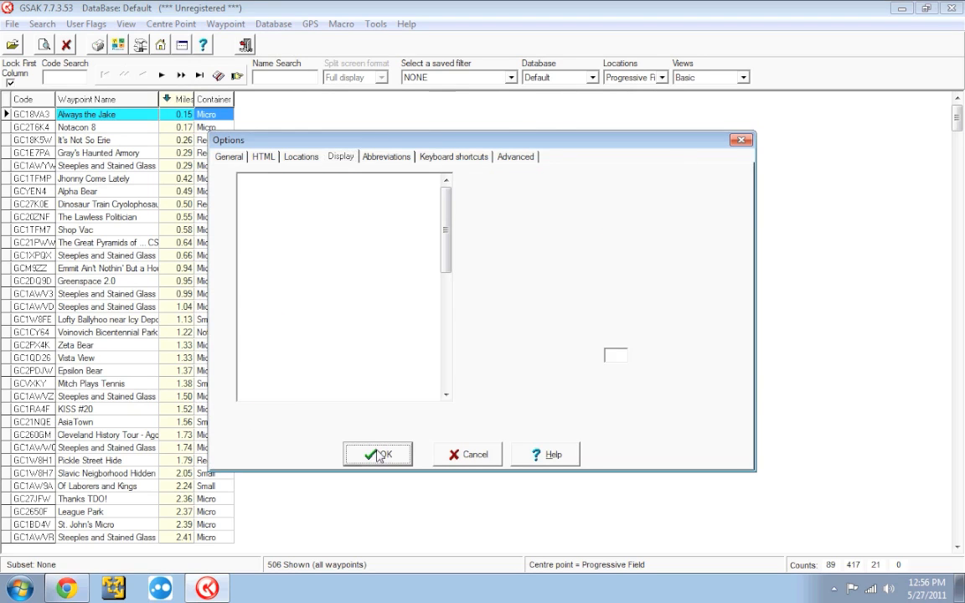
Confirm the Display options so Country, County, Degrees and Elevation columns appear.
left_click(377, 454)
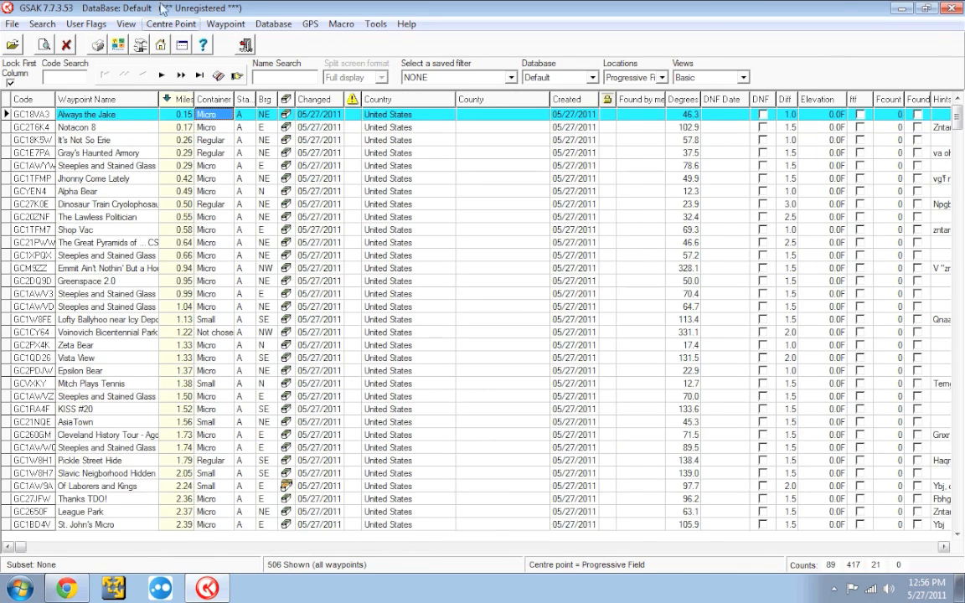
Save the current wide column layout as a new view named 'All'.
left_click(125, 23)
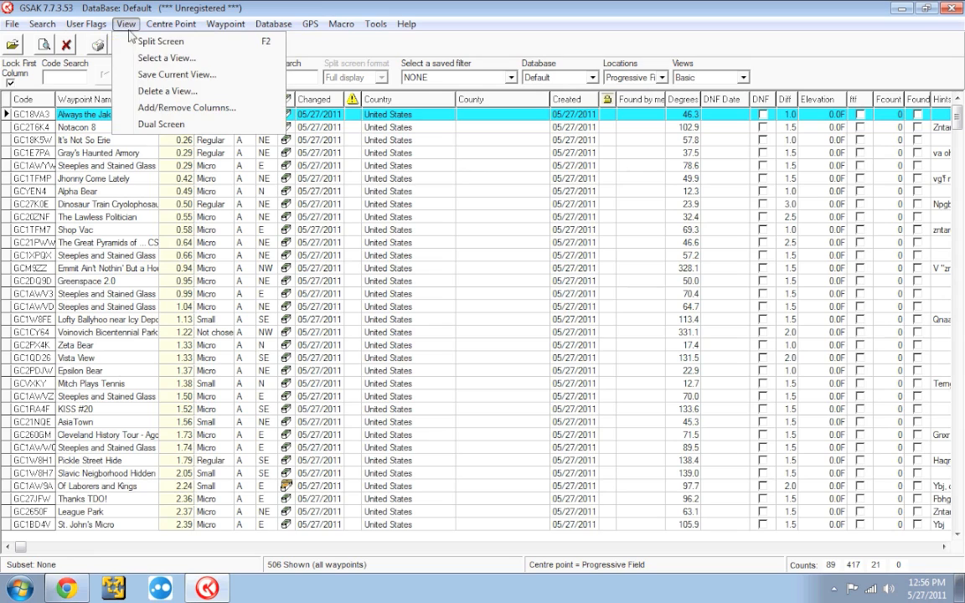
left_click(176, 75)
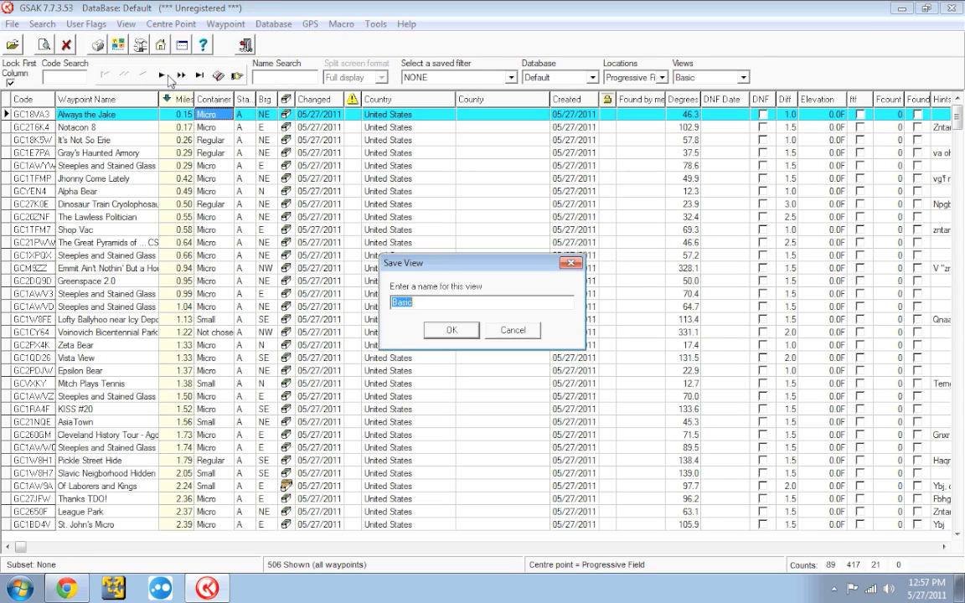
type("A")
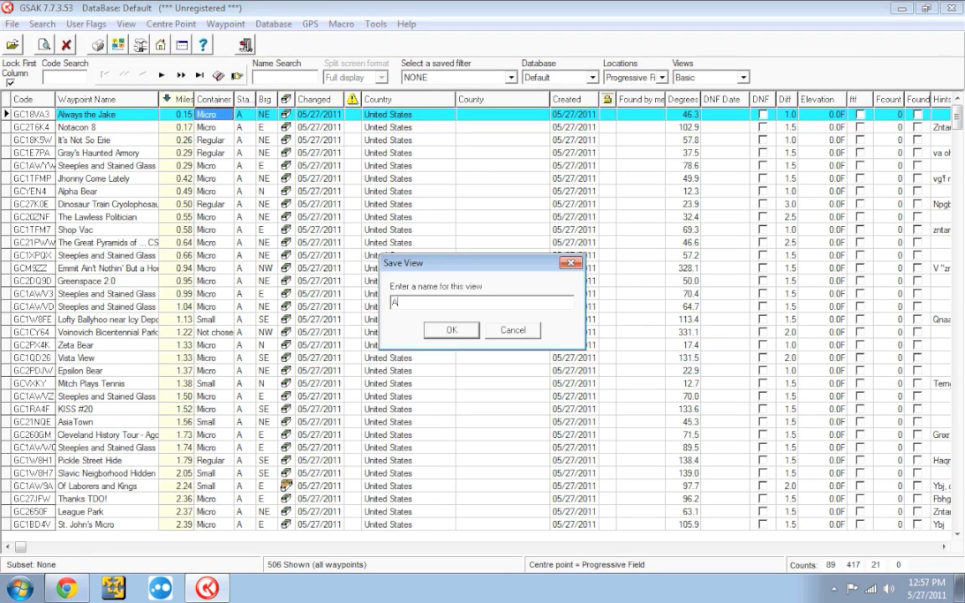
type("ll")
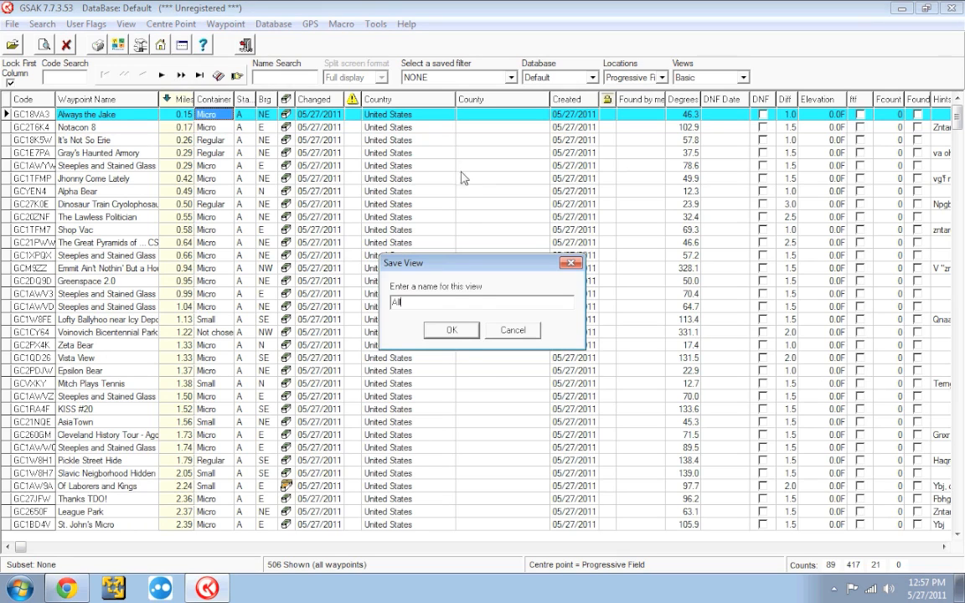
left_click(451, 330)
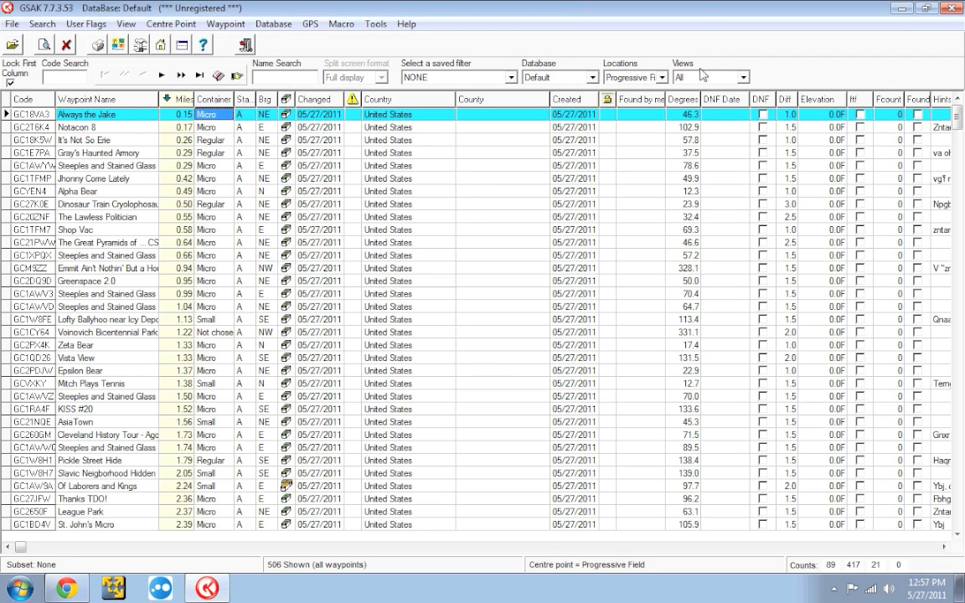
Switch to the Basic view, then Default, and select a Steeples and Stained Glass cache.
left_click(744, 77)
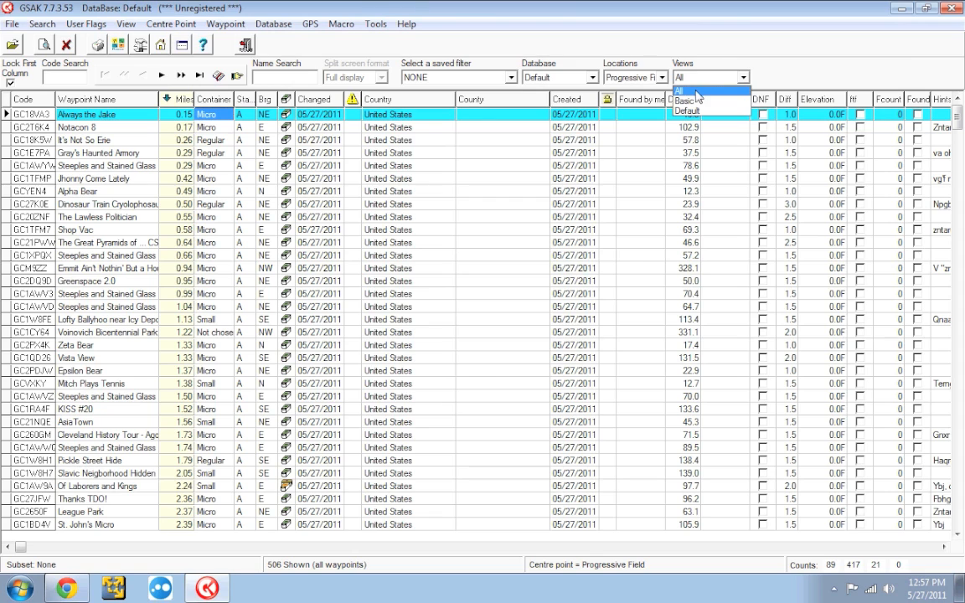
left_click(687, 99)
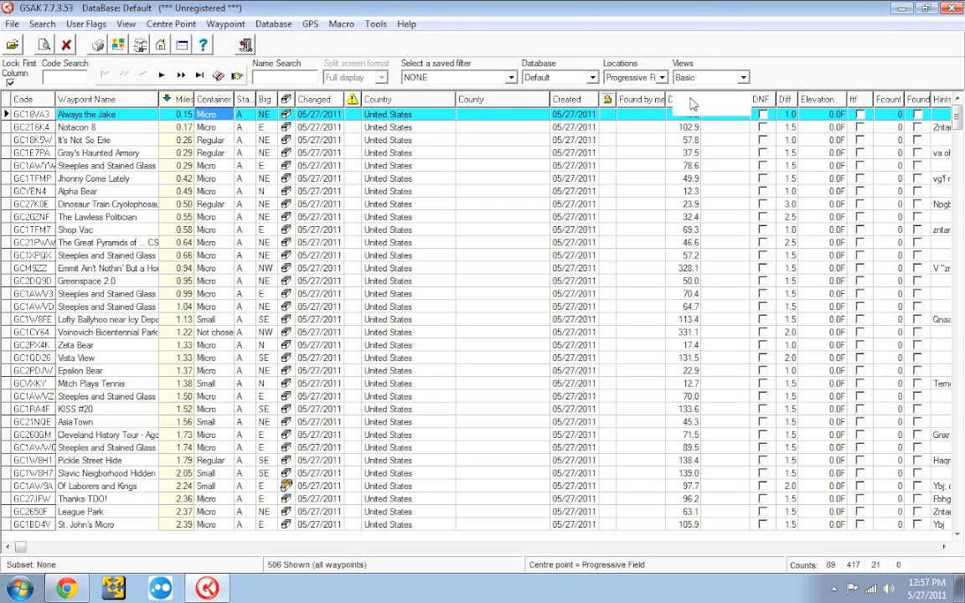
left_click(741, 77)
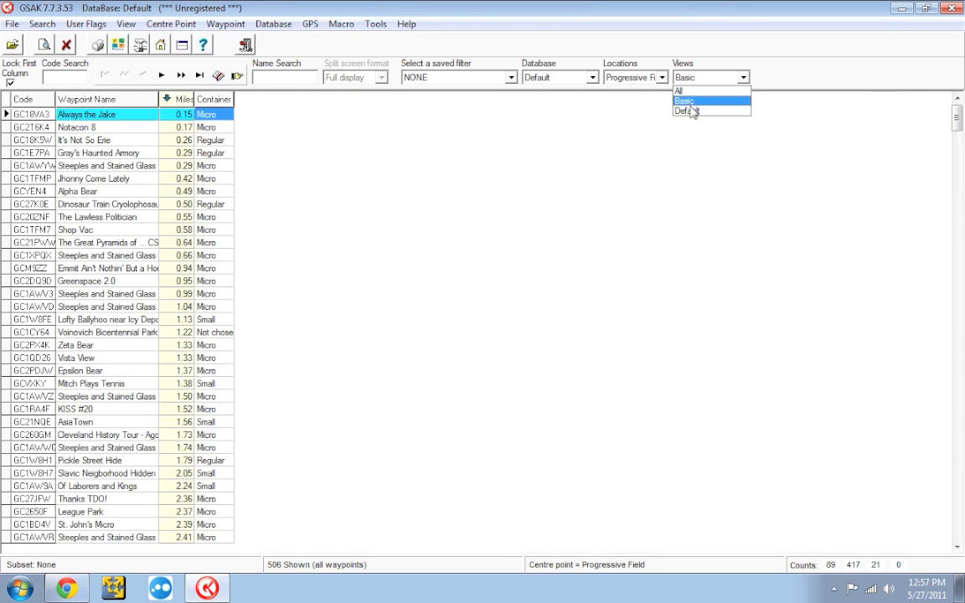
left_click(686, 111)
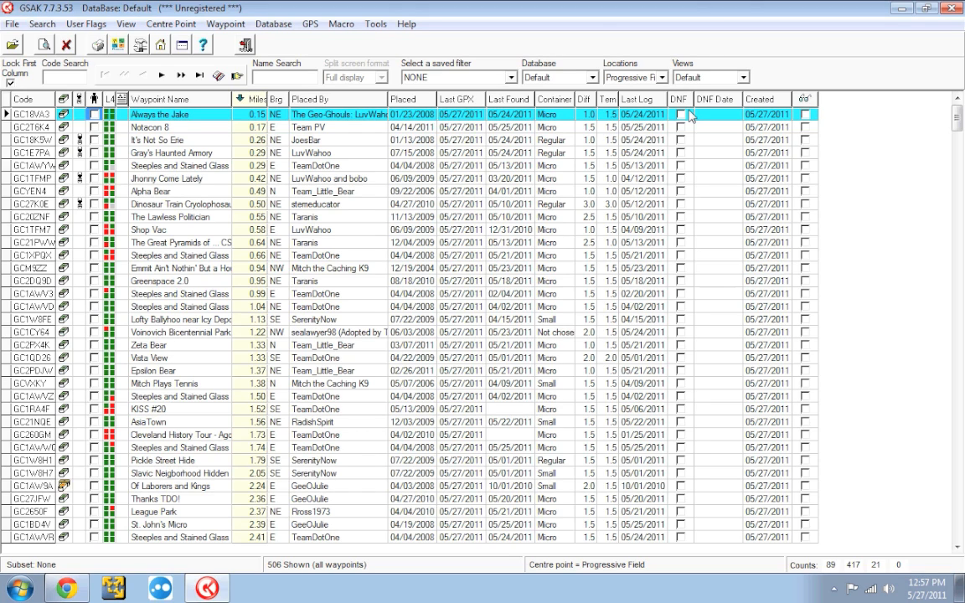
left_click(180, 165)
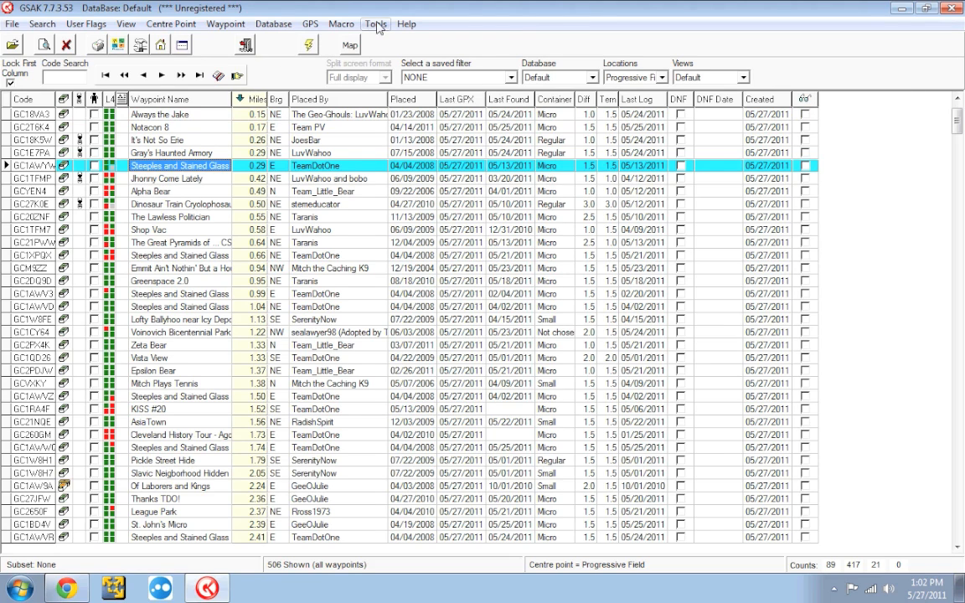
left_click(375, 23)
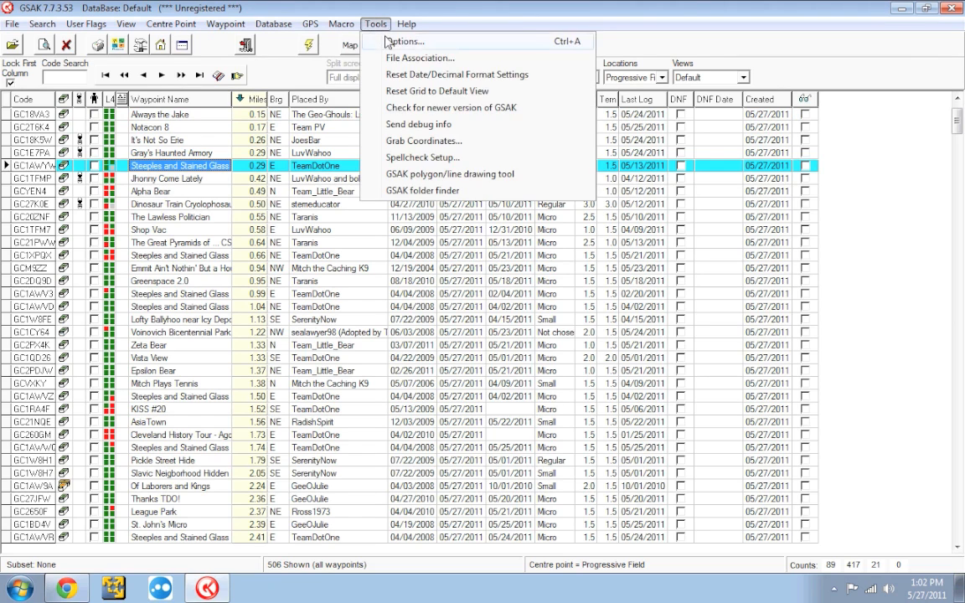
left_click(404, 41)
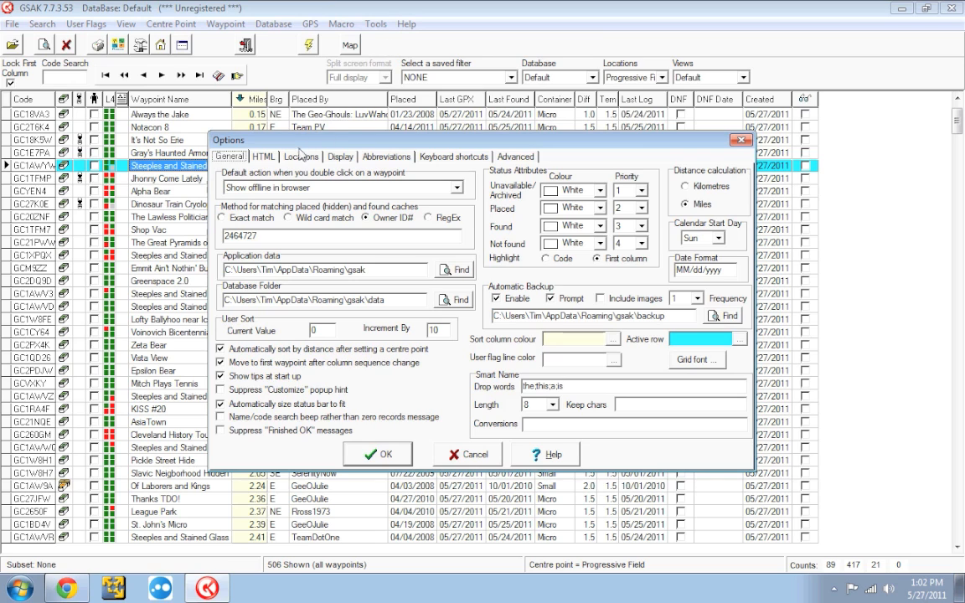
left_click(265, 157)
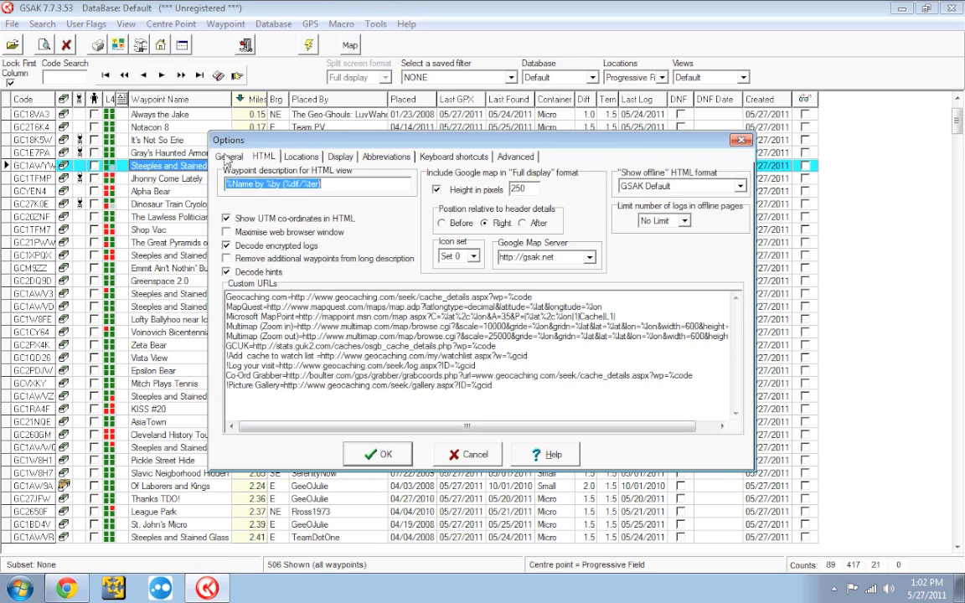
left_click(228, 157)
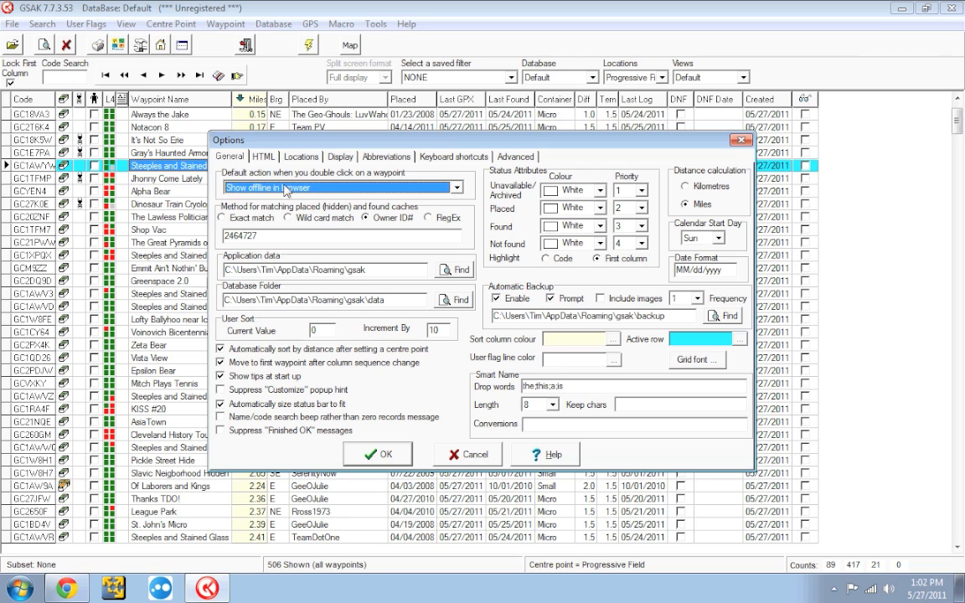
mouse_move(373, 359)
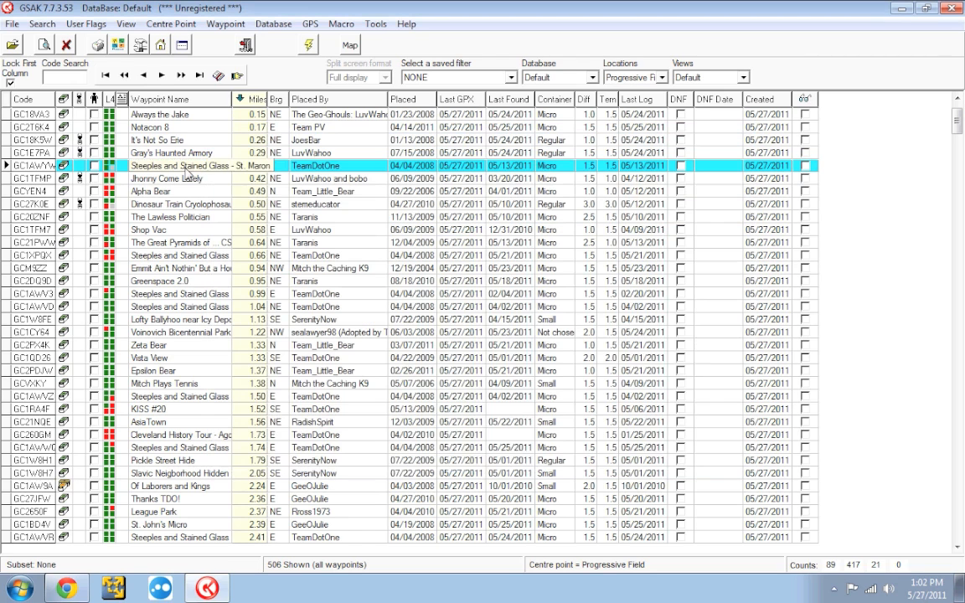
Open the Steeples and Stained Glass cache's offline page, scroll it, then return to GSAK.
double_click(193, 165)
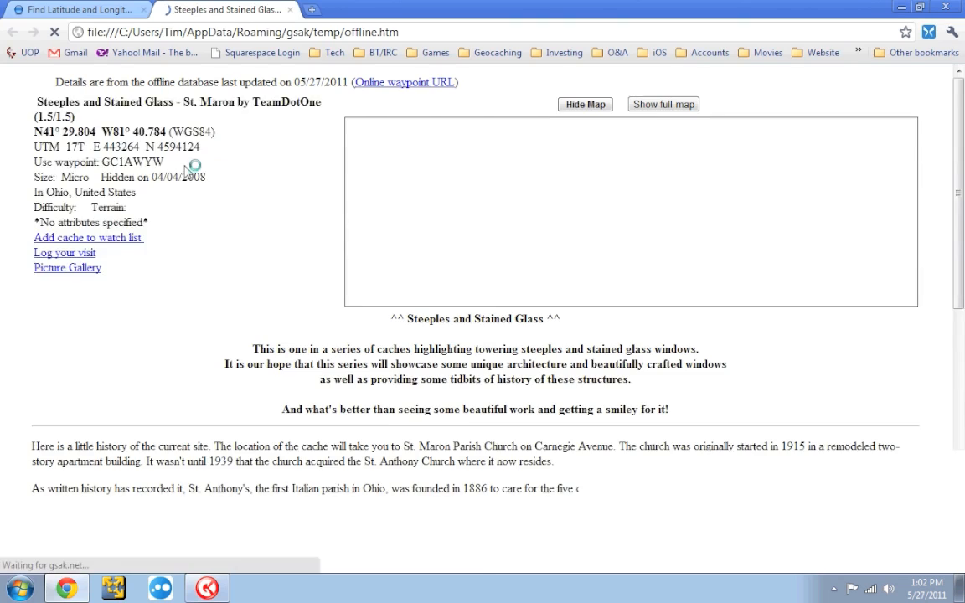
scroll("down", 3)
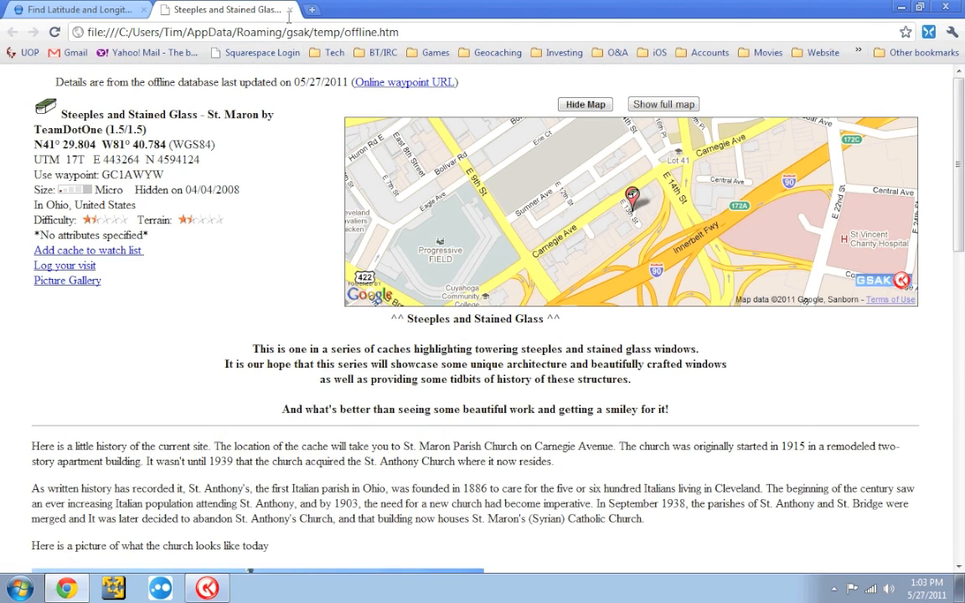
left_click(76, 9)
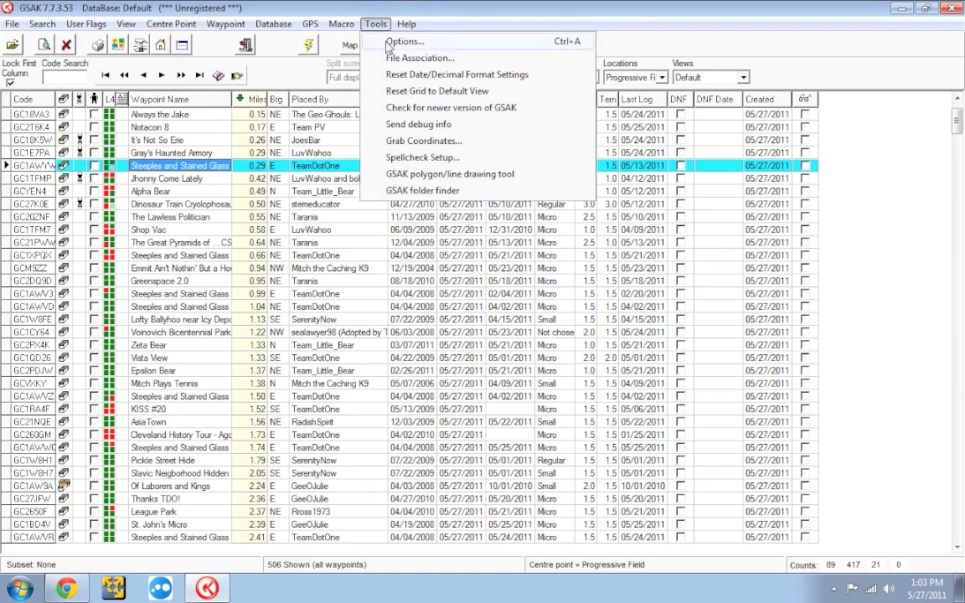
Set the default waypoint double-click action to MapQuest in Options and save.
left_click(404, 41)
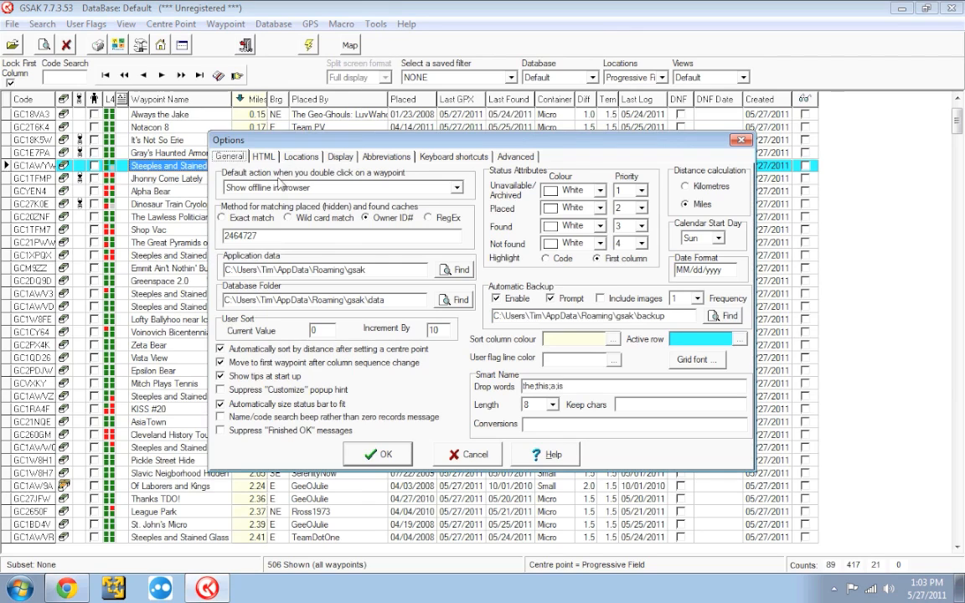
left_click(456, 187)
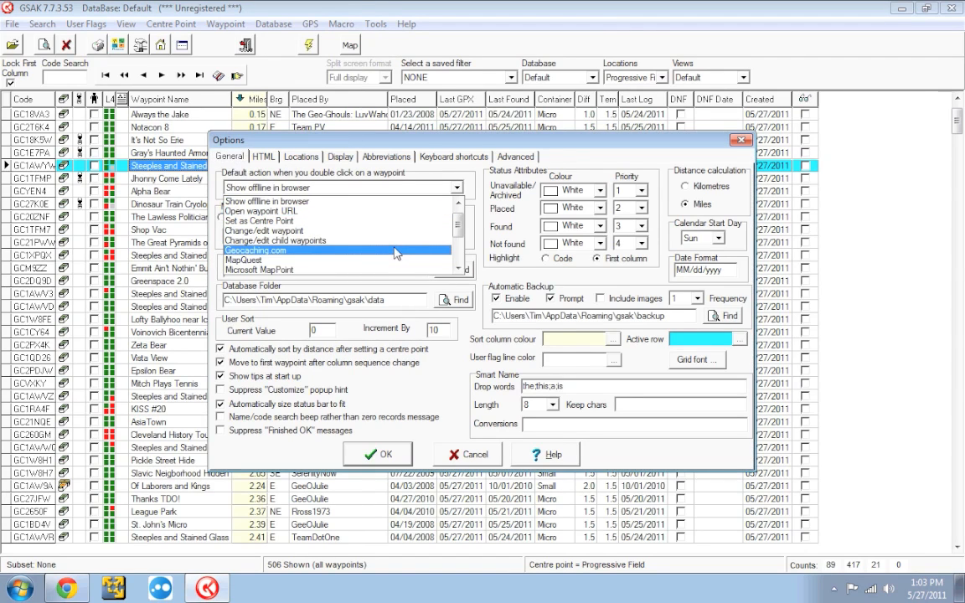
mouse_move(343, 259)
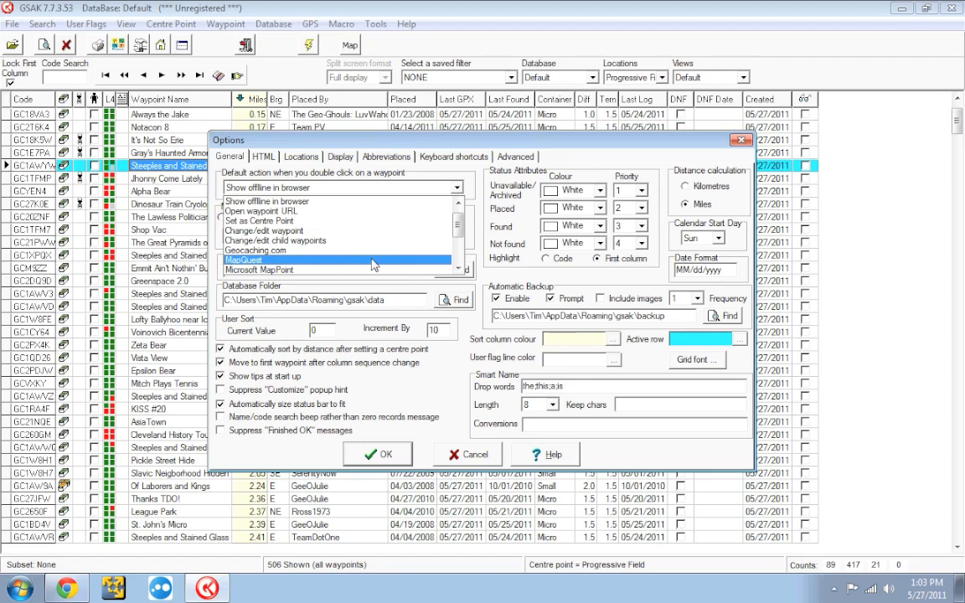
mouse_move(374, 265)
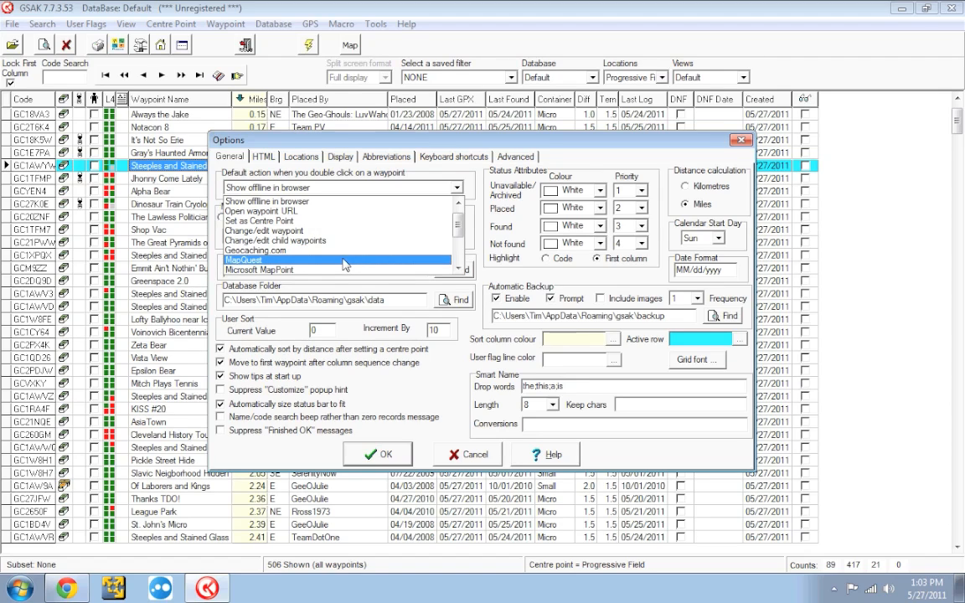
left_click(243, 260)
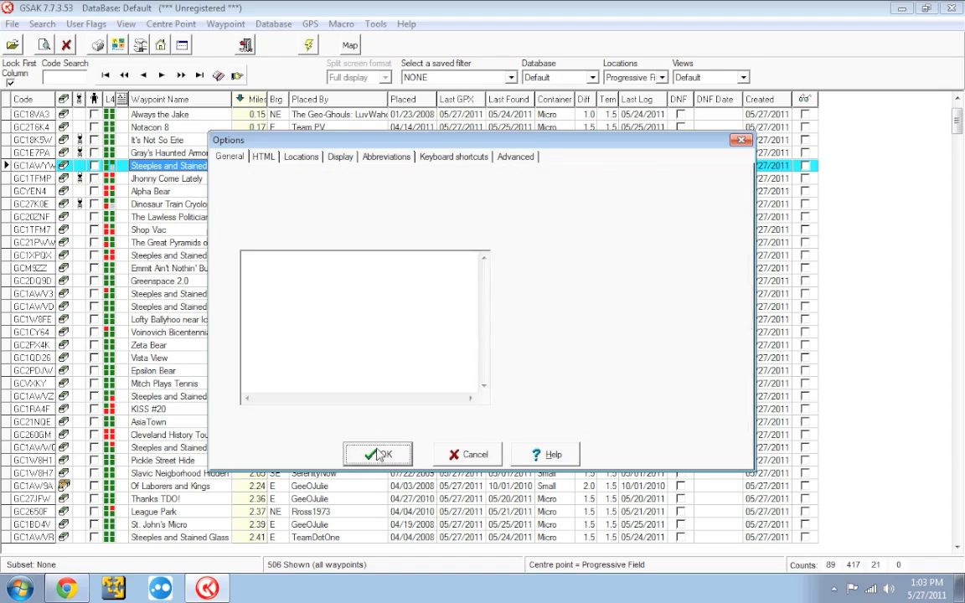
left_click(377, 454)
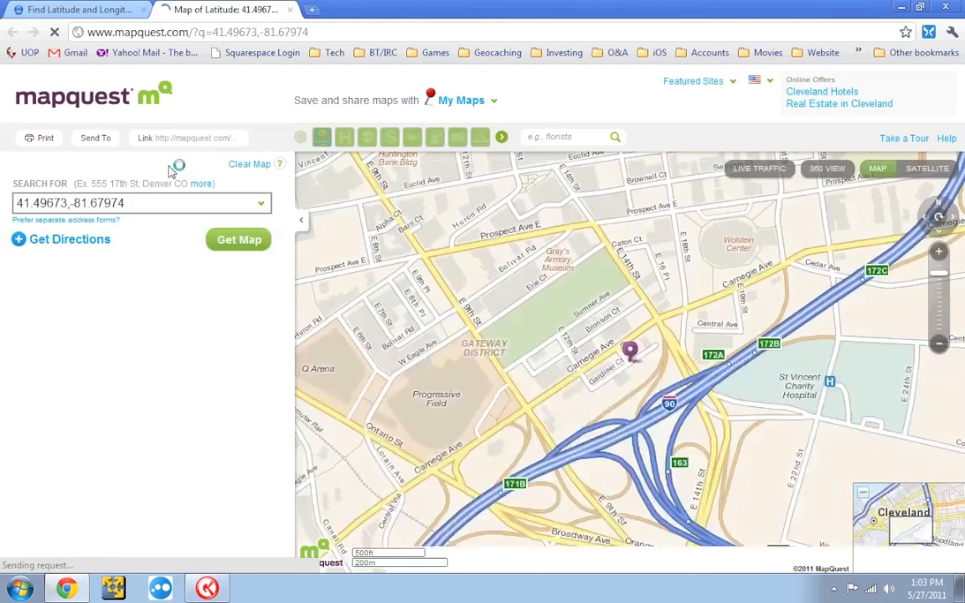
Leave the MapQuest map of 41.49673,-81.67974 and return to GSAK.
left_click(238, 239)
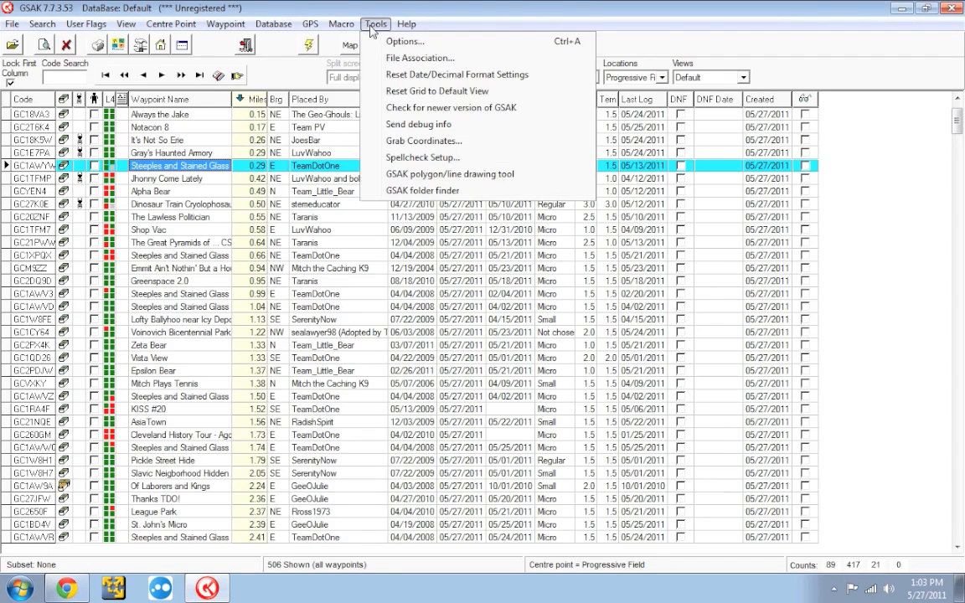
mouse_move(404, 41)
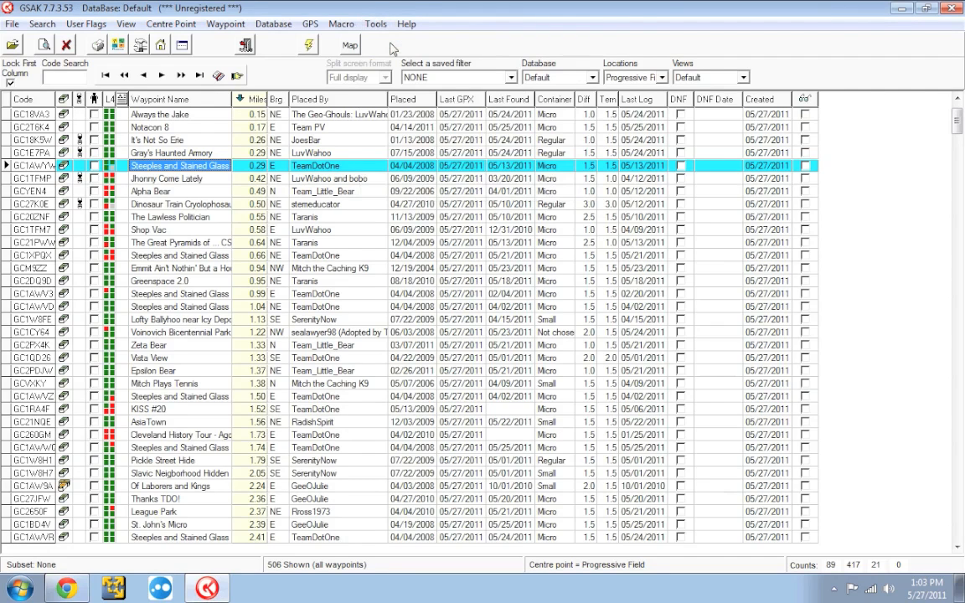
Set status colours Unavailable red, Placed lime, Not found yellow, and user-flag lines orange.
left_click(375, 23)
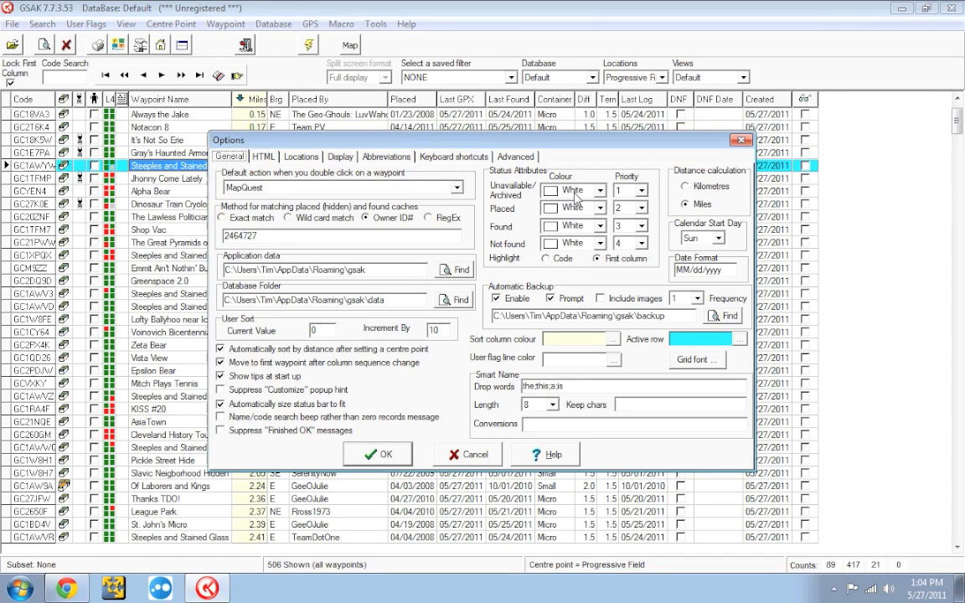
left_click(600, 208)
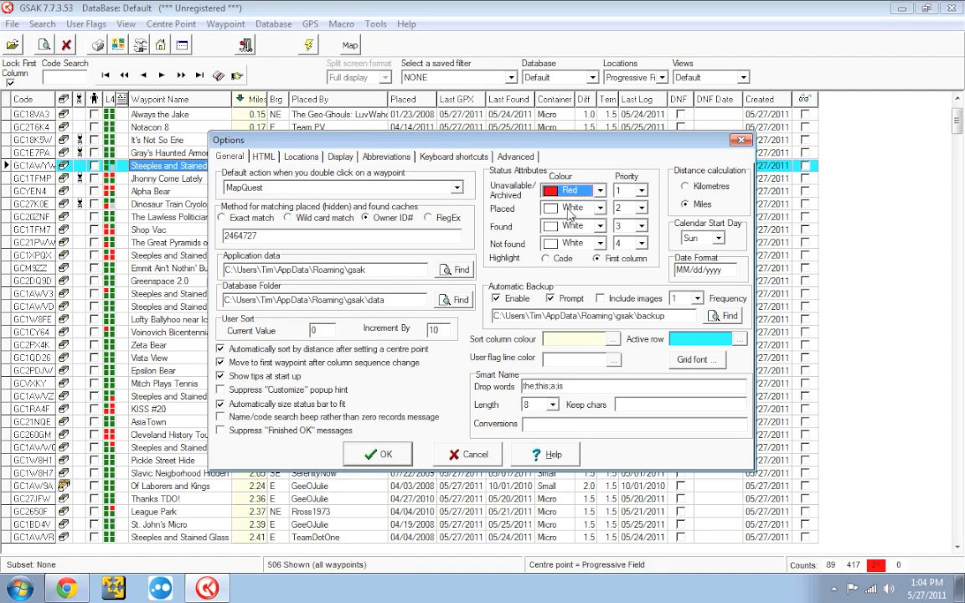
left_click(599, 207)
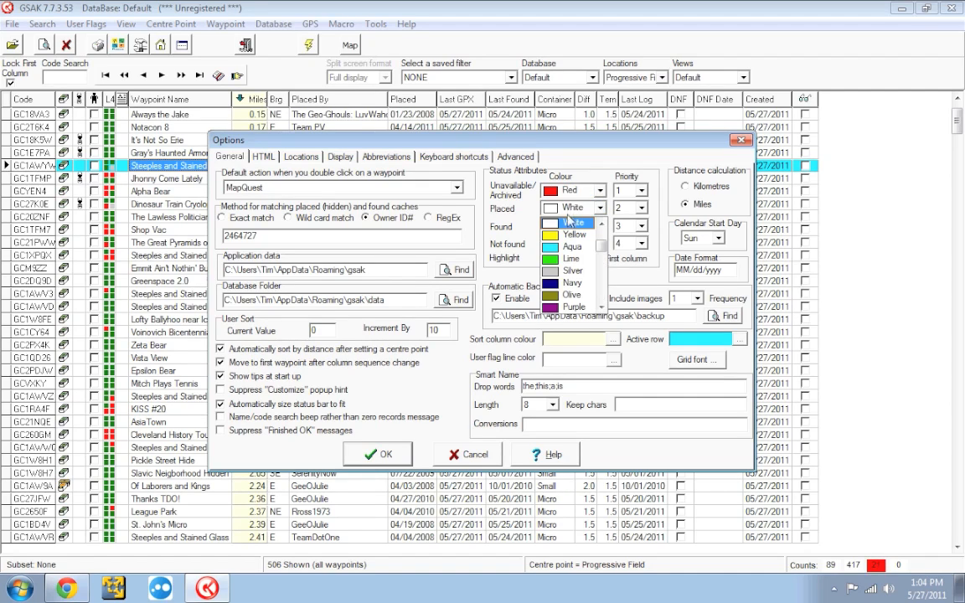
left_click(572, 246)
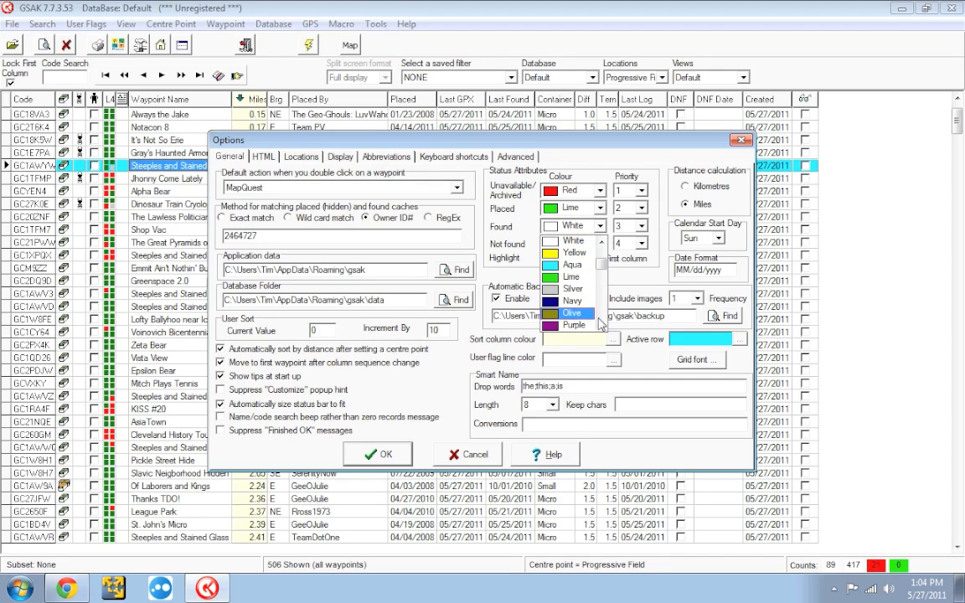
scroll("down", 3)
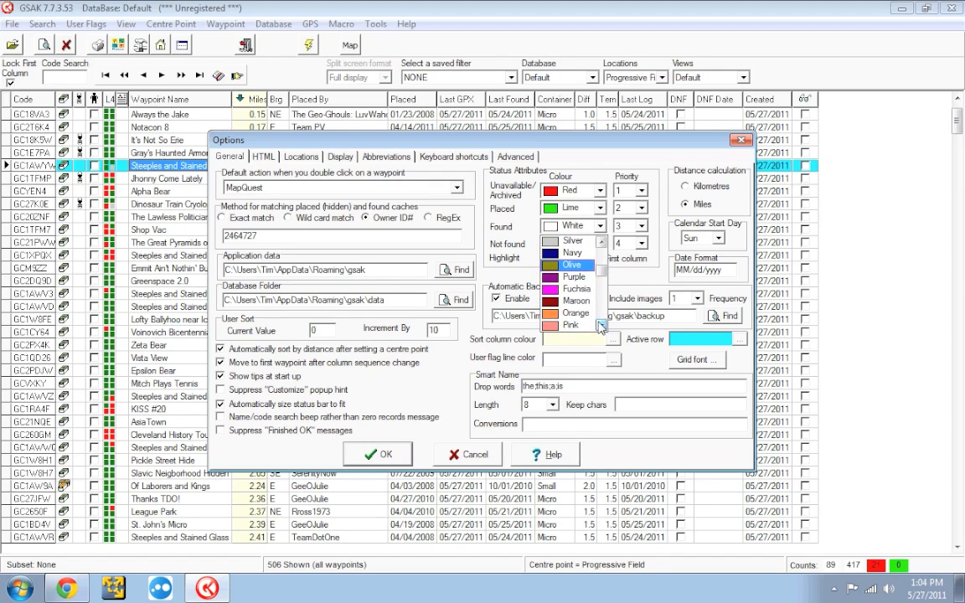
scroll("down", 3)
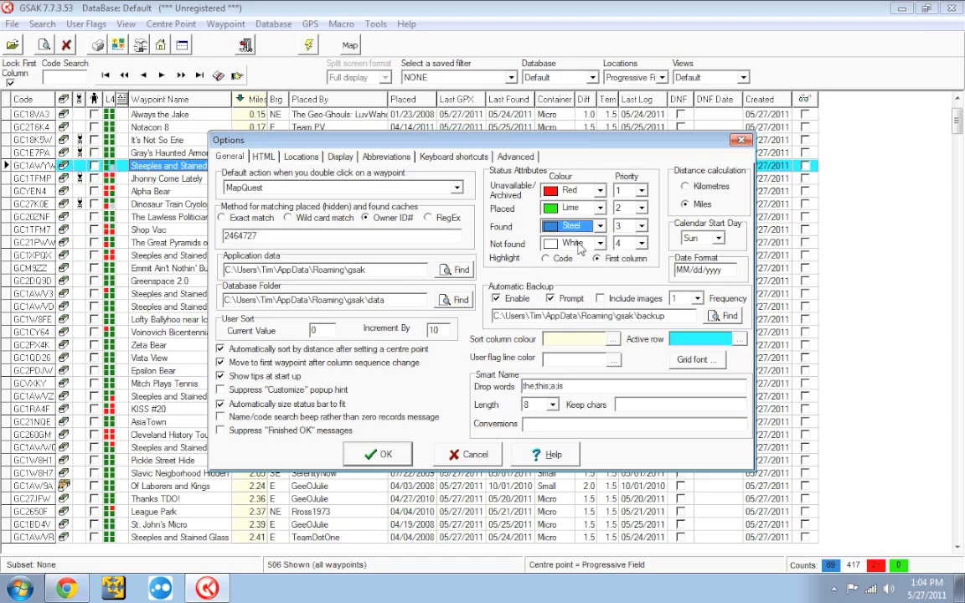
left_click(598, 243)
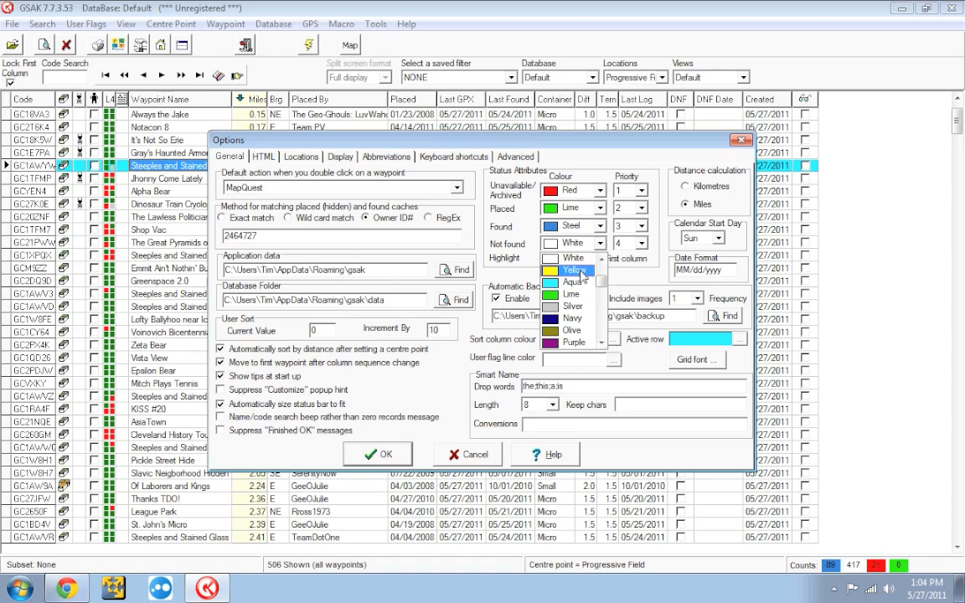
left_click(574, 269)
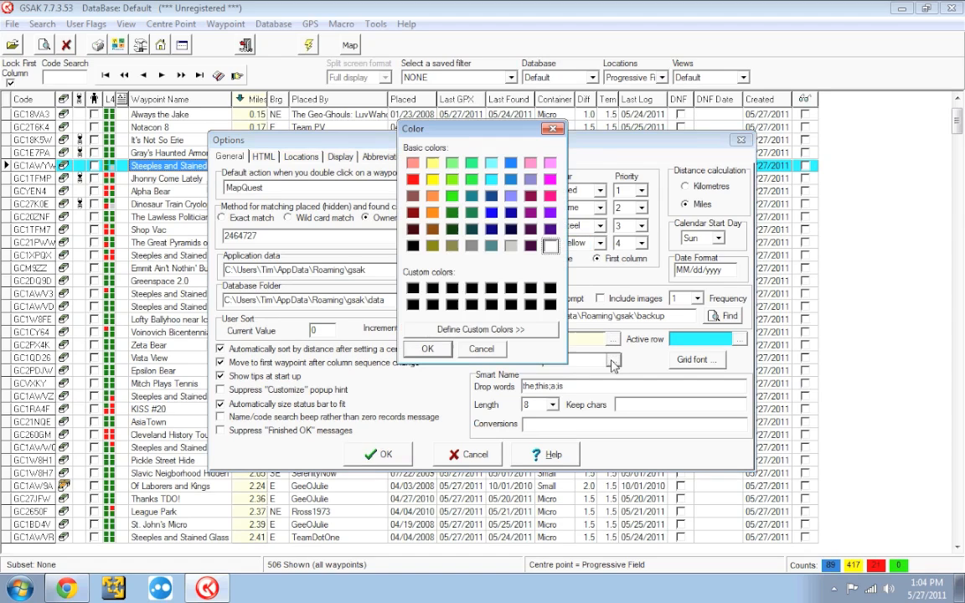
mouse_move(465, 215)
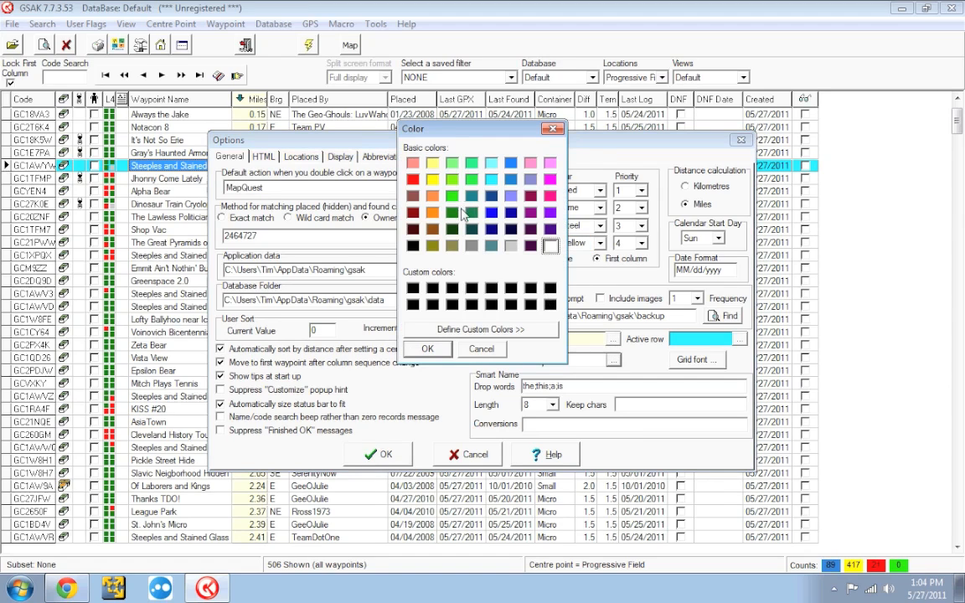
left_click(433, 212)
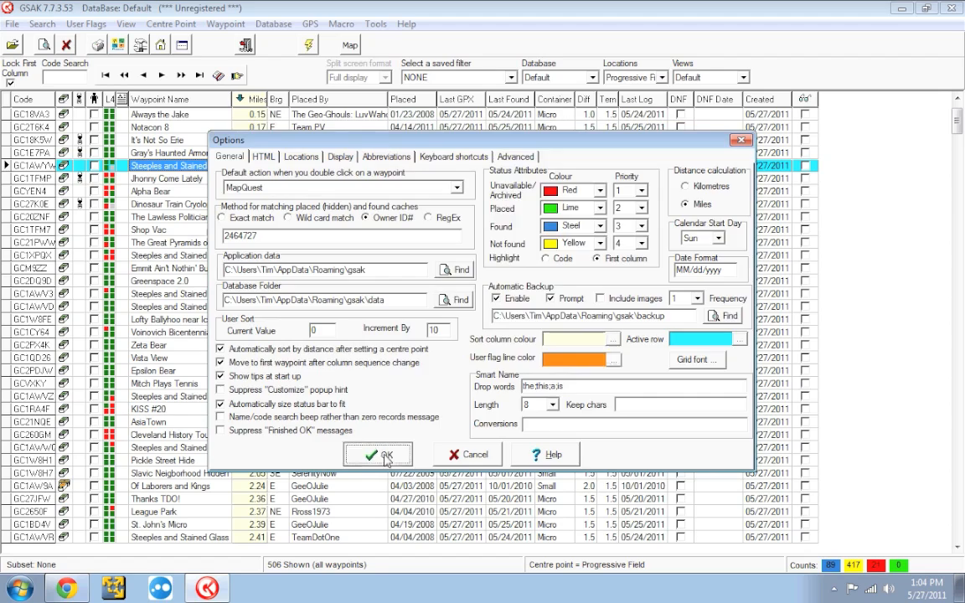
Apply the colour settings so user-flagged caches like Regal Pines show orange rows.
left_click(378, 454)
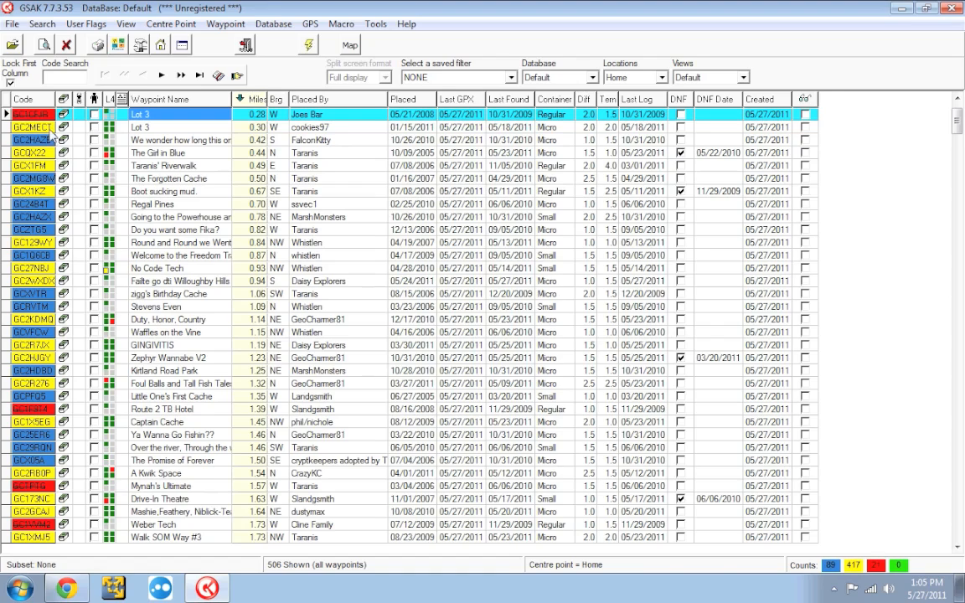
mouse_move(155, 134)
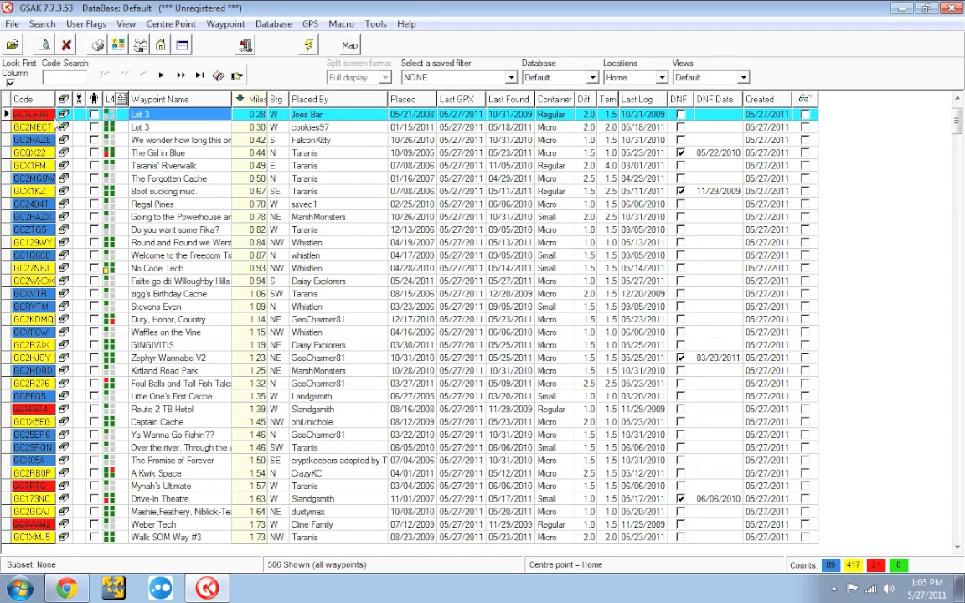
mouse_move(46, 168)
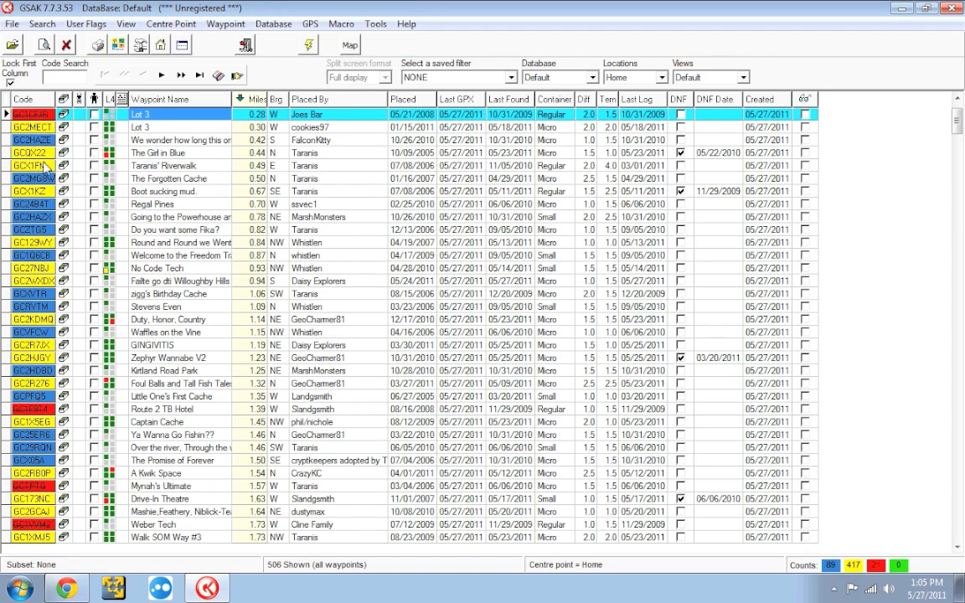
left_click(180, 178)
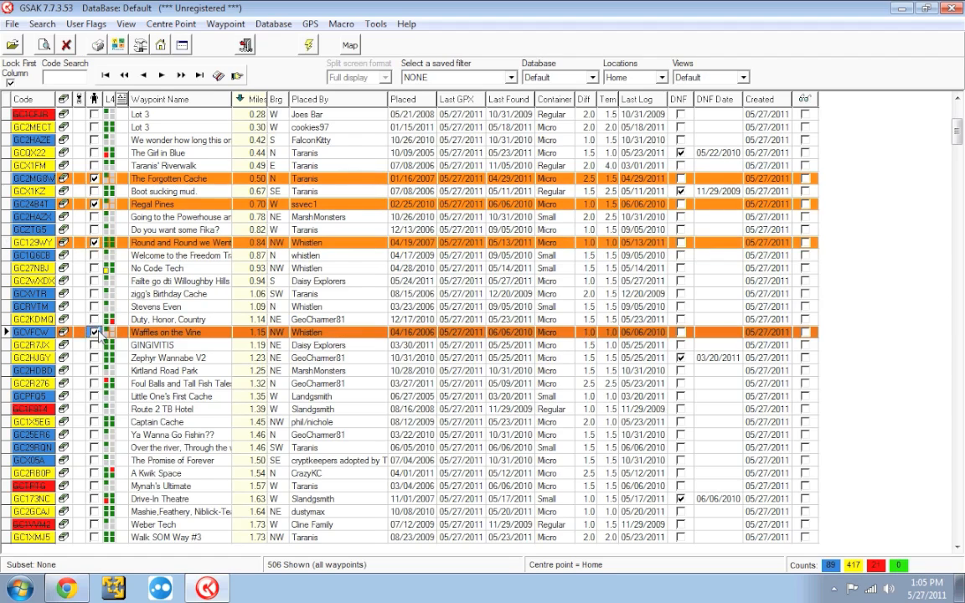
mouse_move(122, 243)
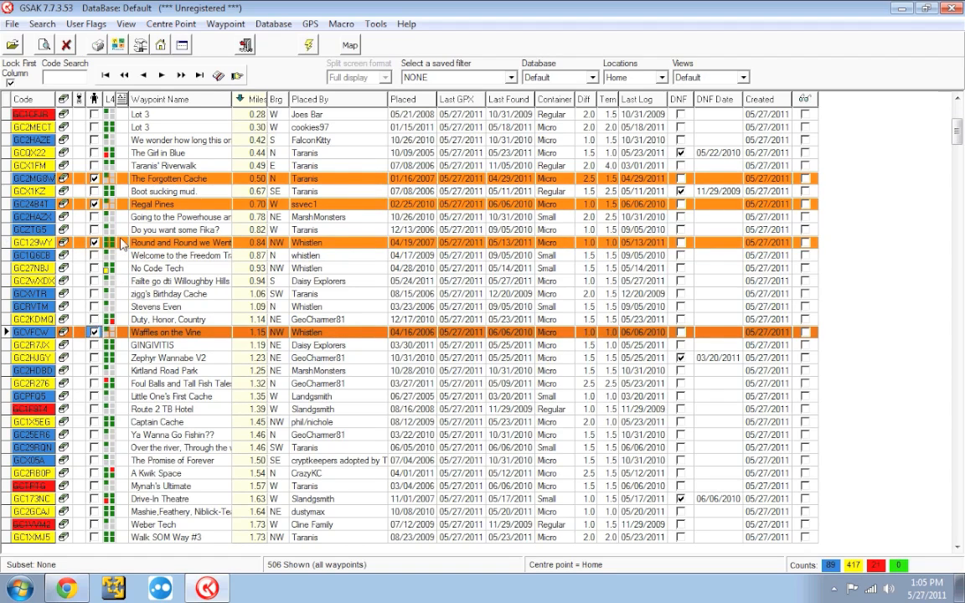